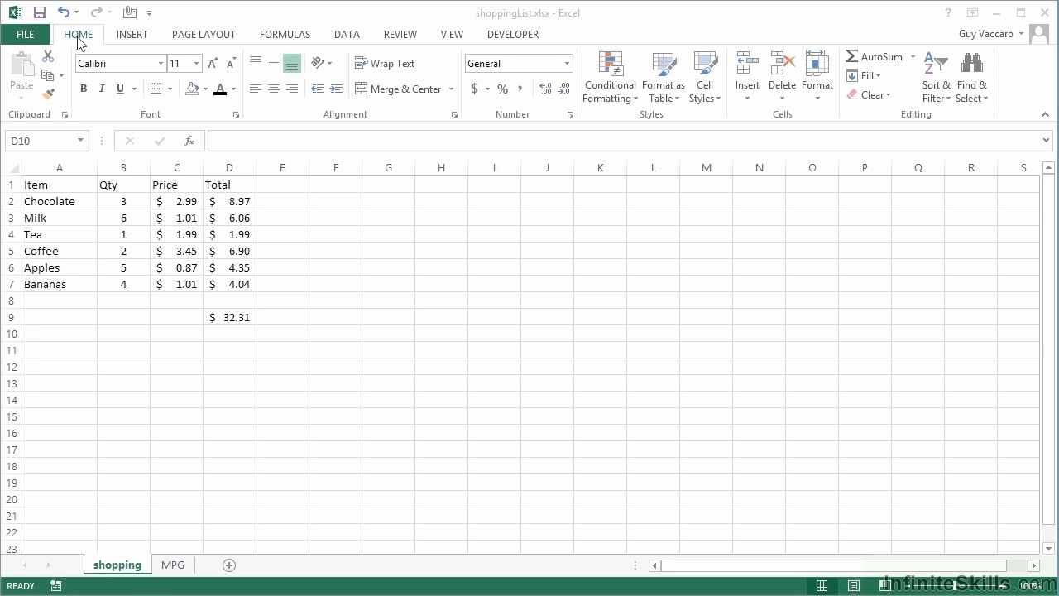
Step: Glance at the MPG sheet and return to the shopping list
{"action": "left_click", "coordinate": [229, 332]}
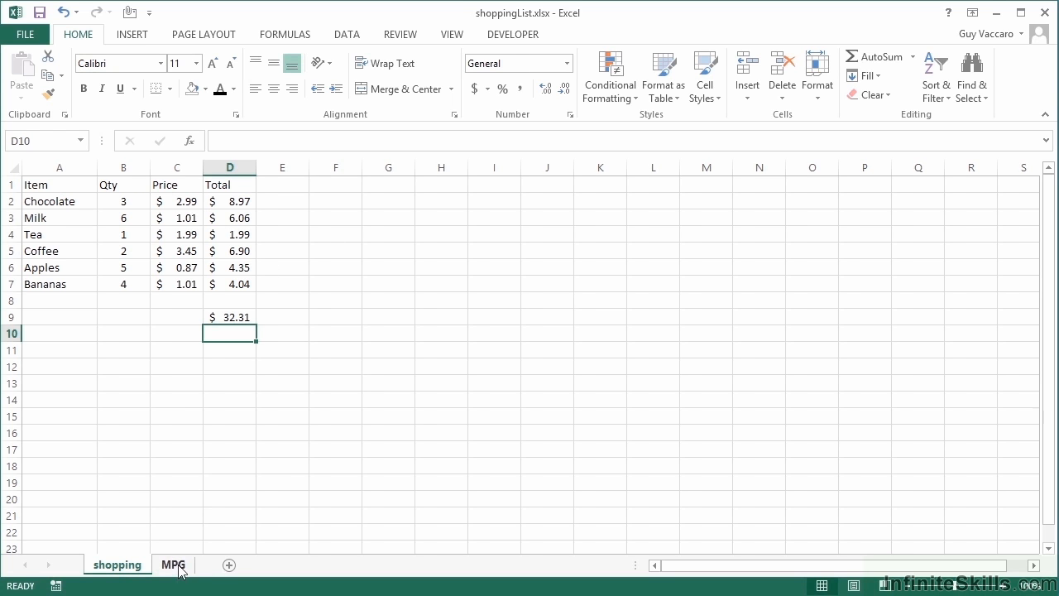
{"action": "left_click", "coordinate": [173, 564]}
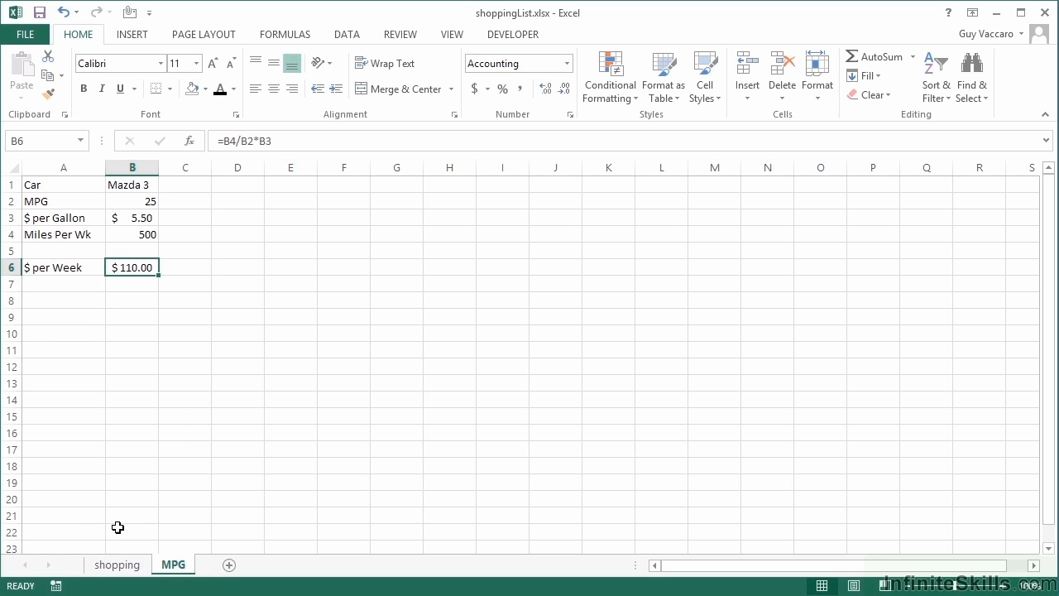
{"action": "left_click", "coordinate": [117, 564]}
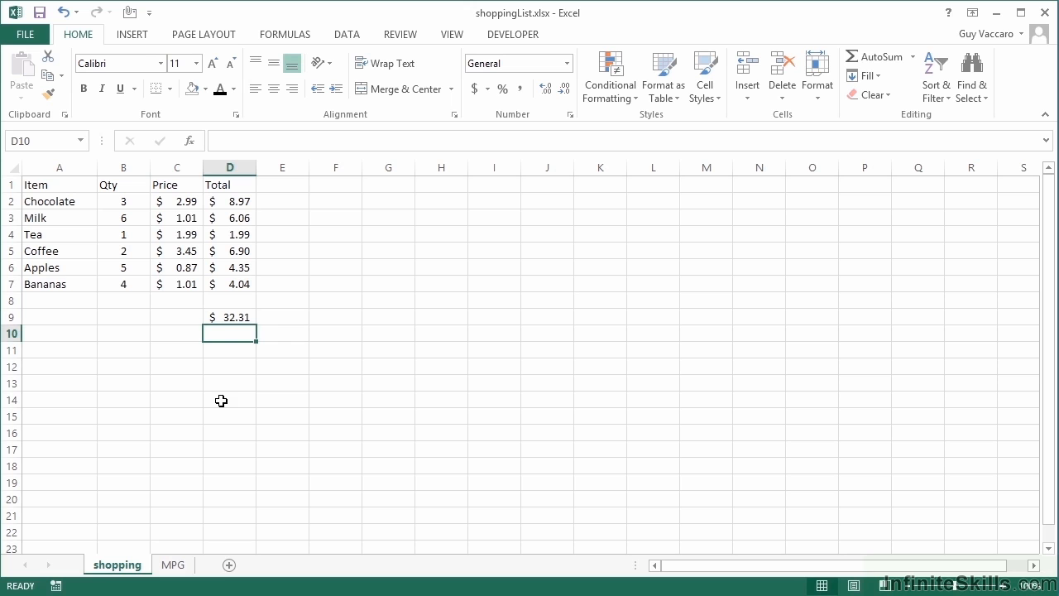
Step: Change the Milk price in C3 to 0.99 and select the D9 total
{"action": "left_click", "coordinate": [177, 218]}
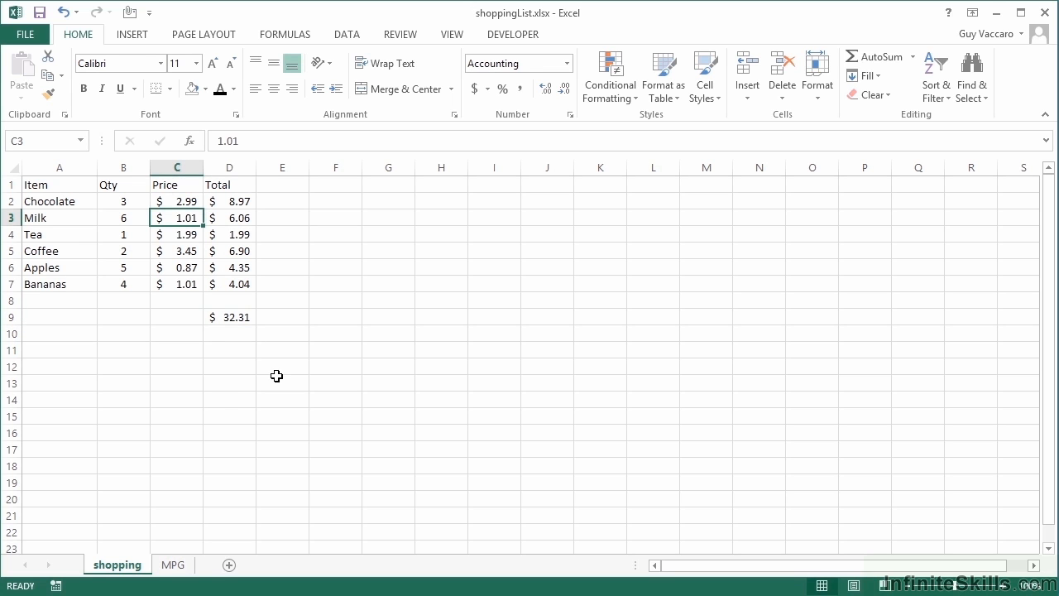
{"action": "type", "text": ".99"}
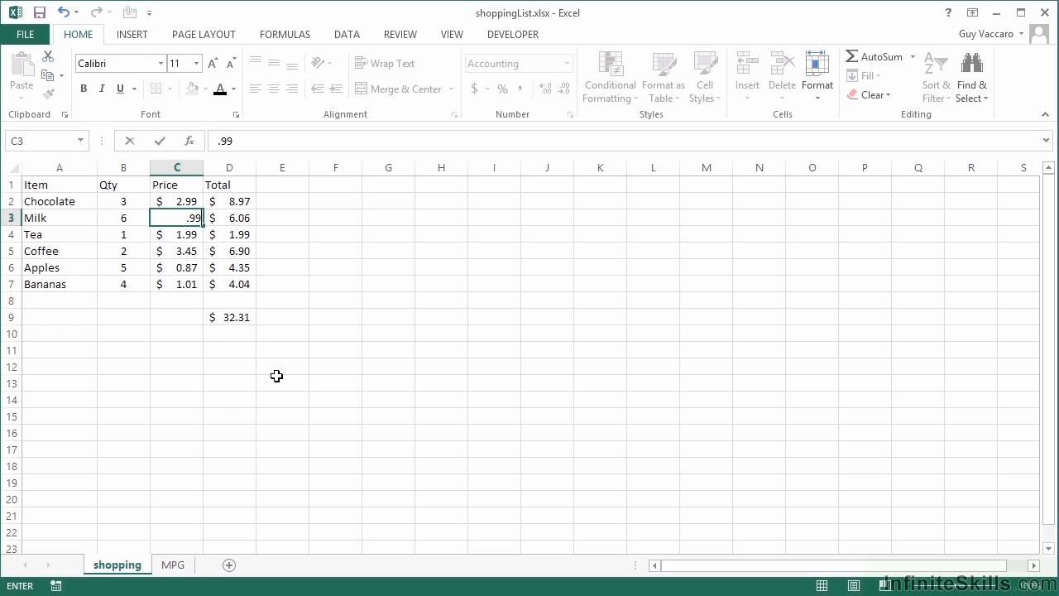
{"action": "key", "text": "Return"}
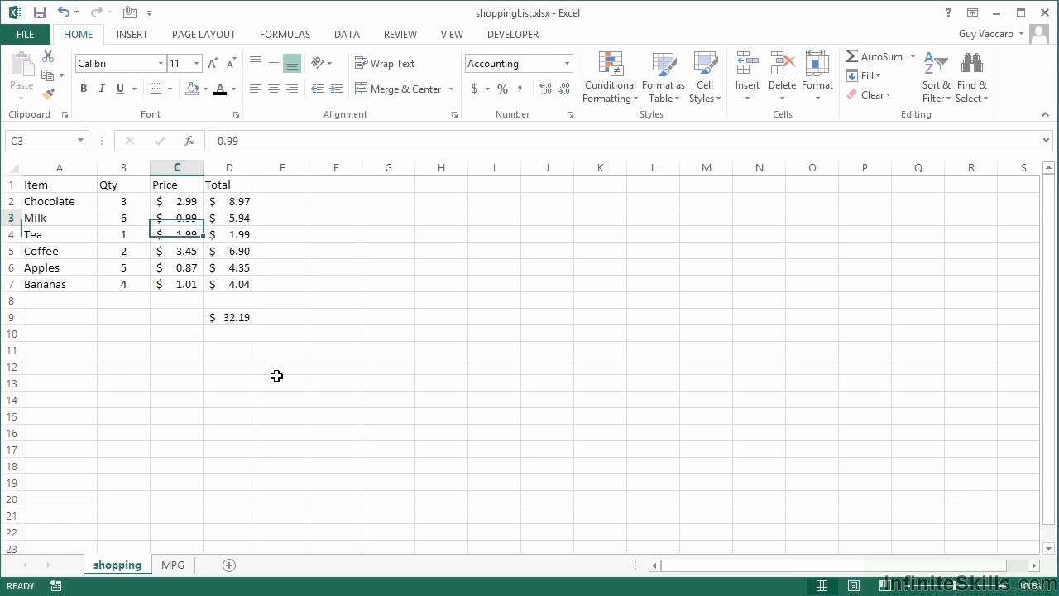
{"action": "left_click", "coordinate": [230, 317]}
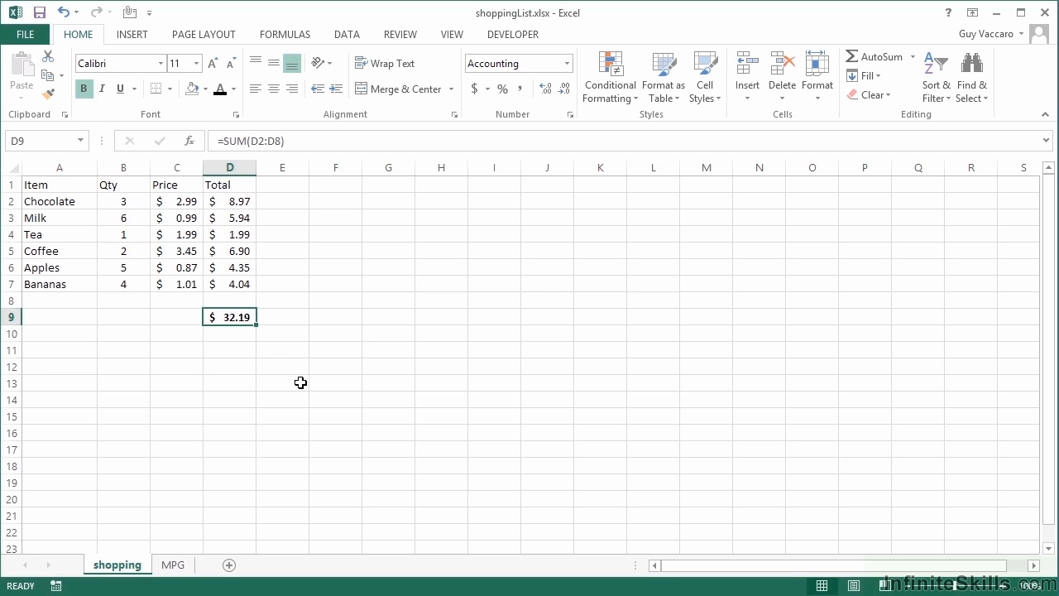
{"action": "mouse_move", "coordinate": [347, 34]}
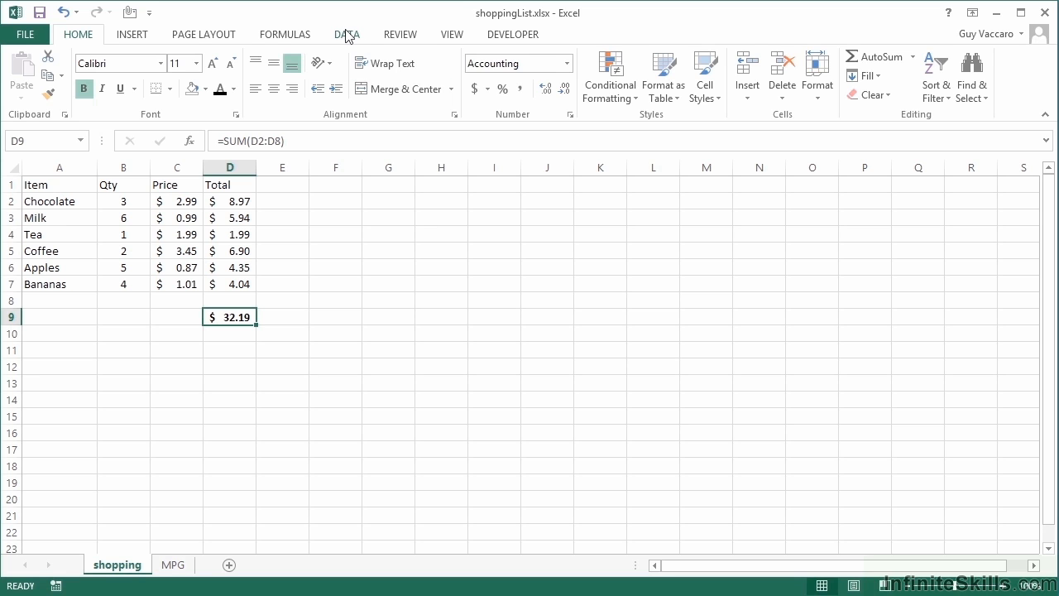
Step: Open Goal Seek from Data > What-If Analysis with D9 as the set cell
{"action": "left_click", "coordinate": [345, 34]}
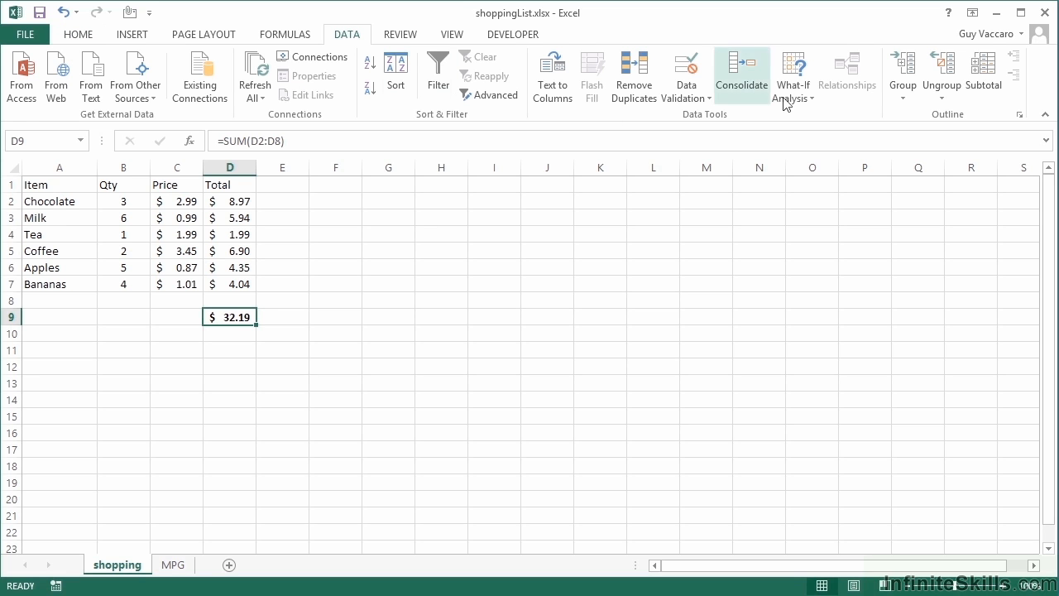
{"action": "left_click", "coordinate": [793, 74]}
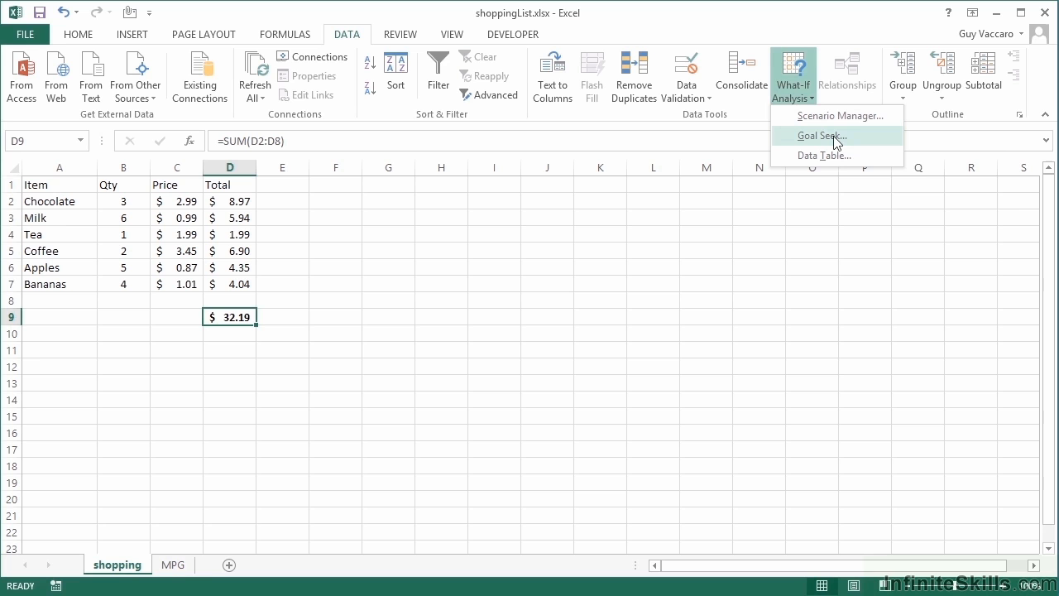
{"action": "left_click", "coordinate": [821, 136]}
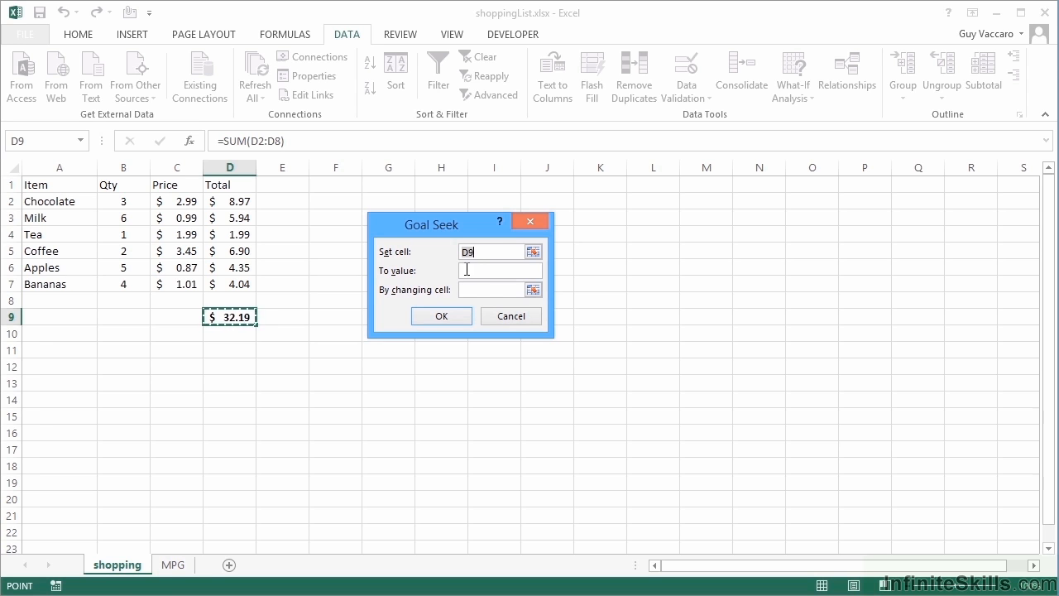
{"action": "mouse_move", "coordinate": [278, 303]}
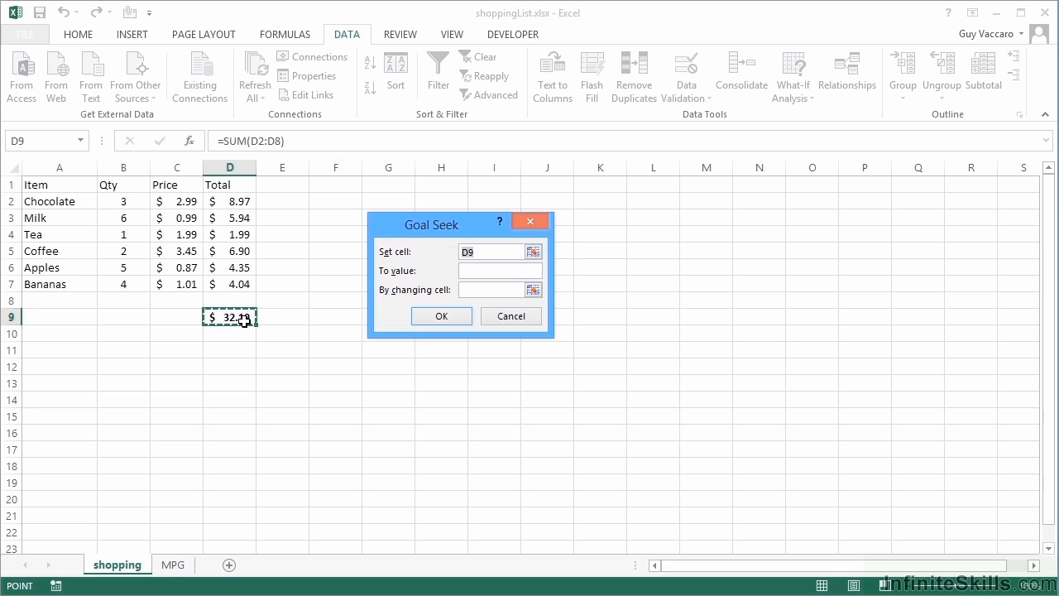
Step: Goal Seek the total to 30 by changing the Apples quantity in B6
{"action": "left_click", "coordinate": [492, 252]}
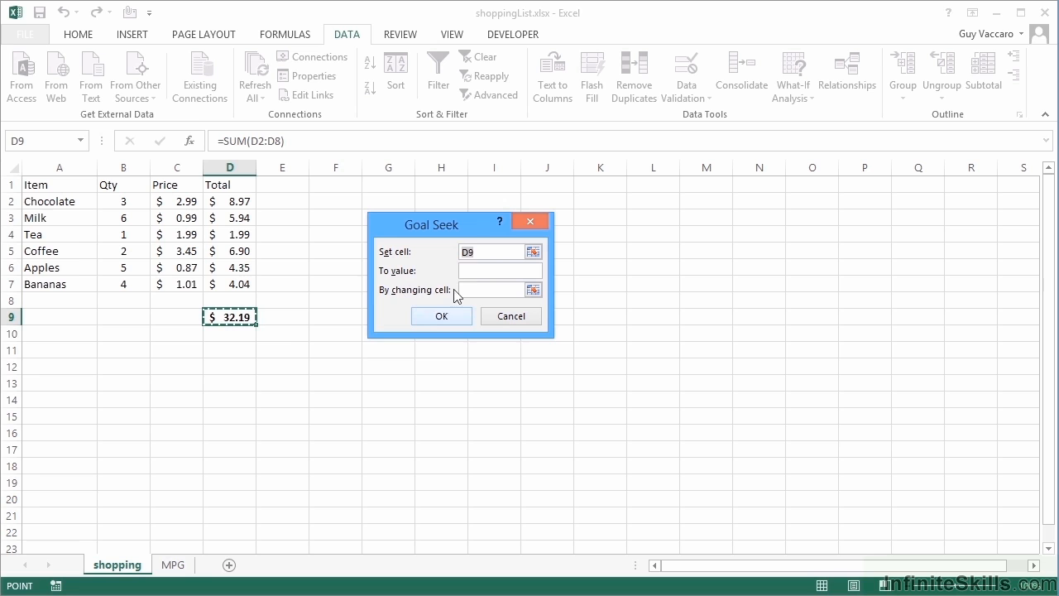
{"action": "type", "text": "3"}
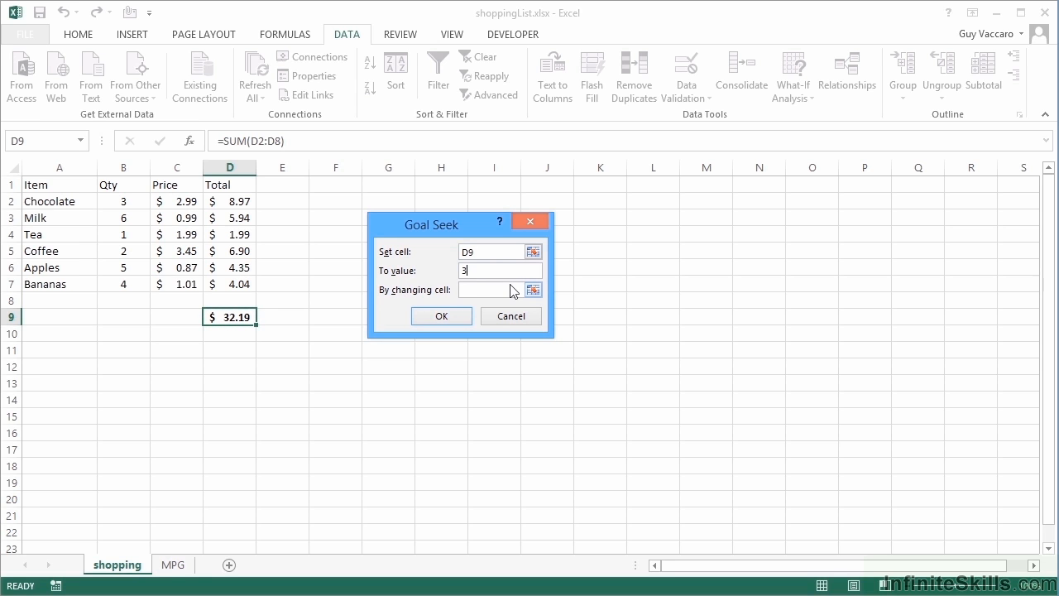
{"action": "type", "text": "0"}
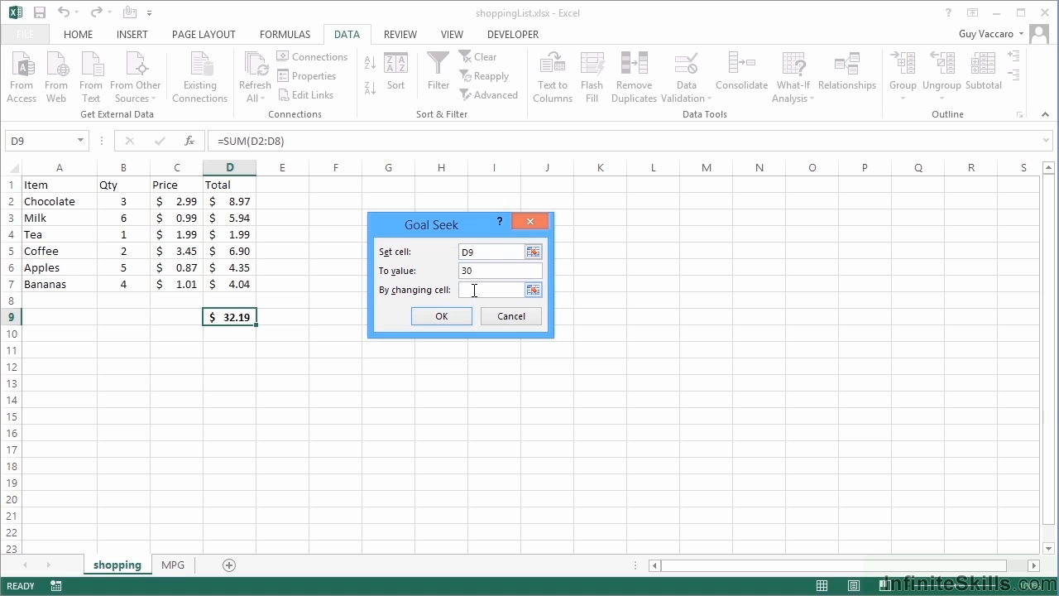
{"action": "left_click", "coordinate": [495, 289]}
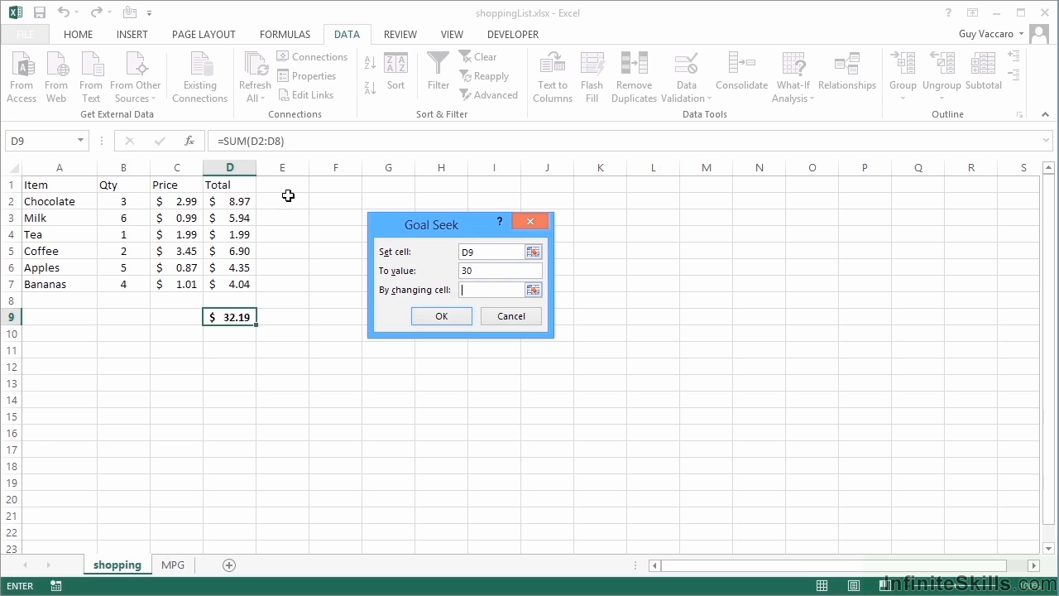
{"action": "left_click", "coordinate": [123, 268]}
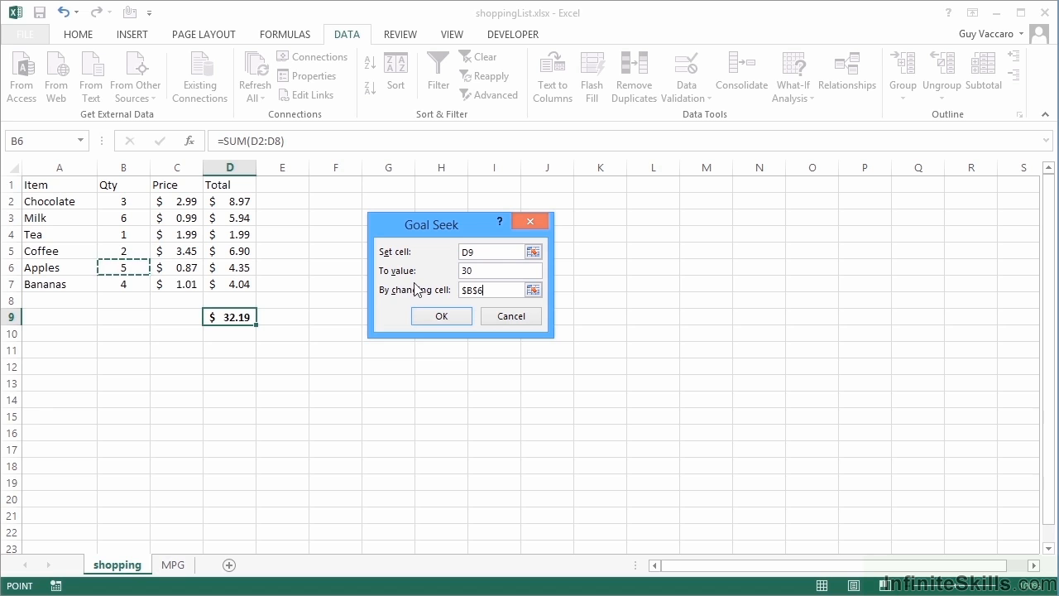
{"action": "left_click", "coordinate": [441, 315]}
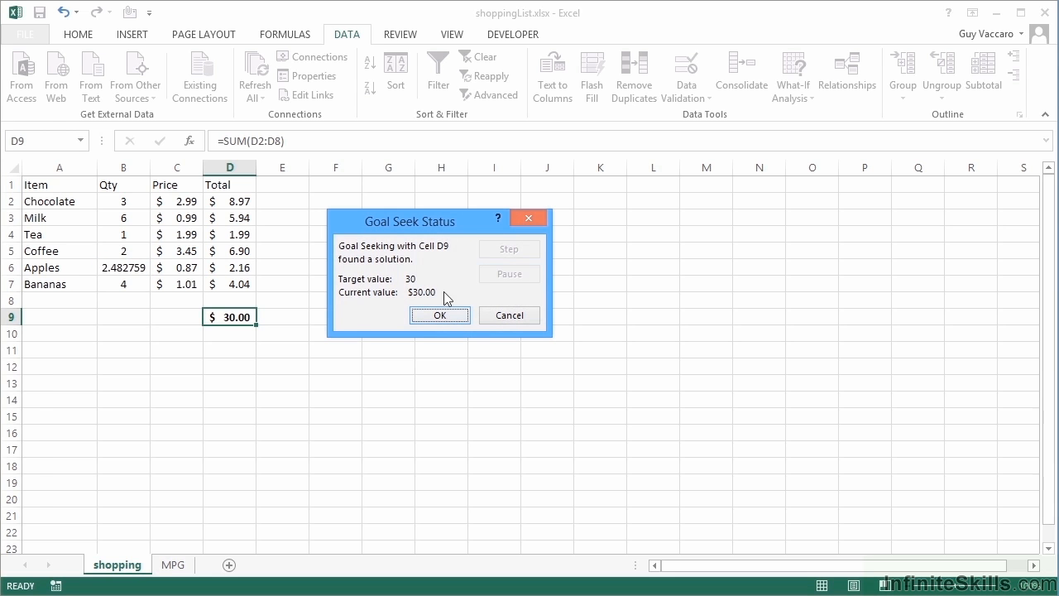
{"action": "mouse_move", "coordinate": [391, 301]}
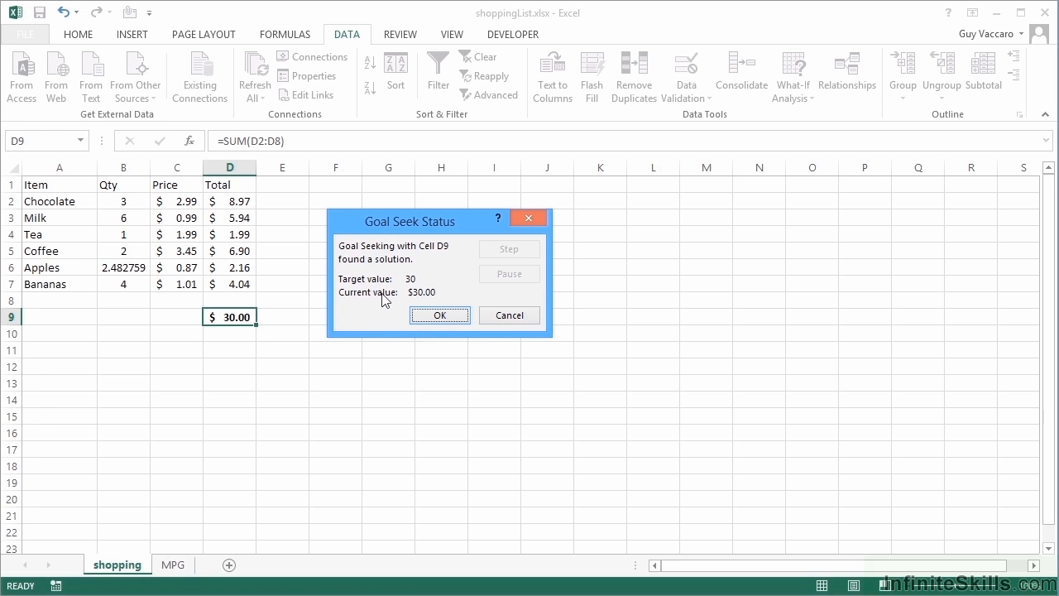
{"action": "mouse_move", "coordinate": [422, 290]}
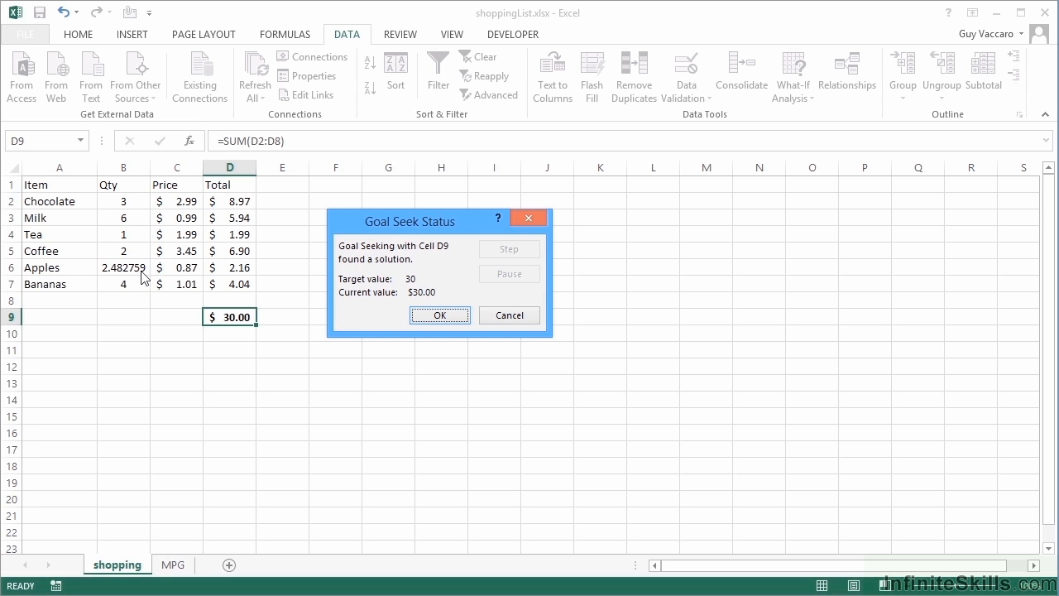
{"action": "mouse_move", "coordinate": [431, 291]}
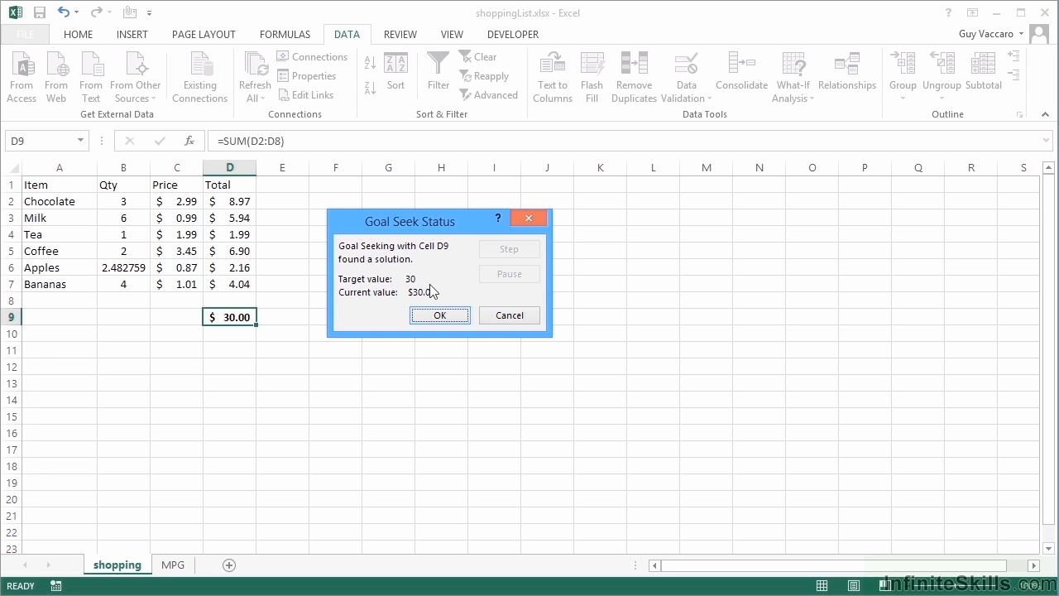
Step: Accept the Goal Seek result of 2.482759 Apples for a $30.00 total
{"action": "left_click", "coordinate": [440, 316]}
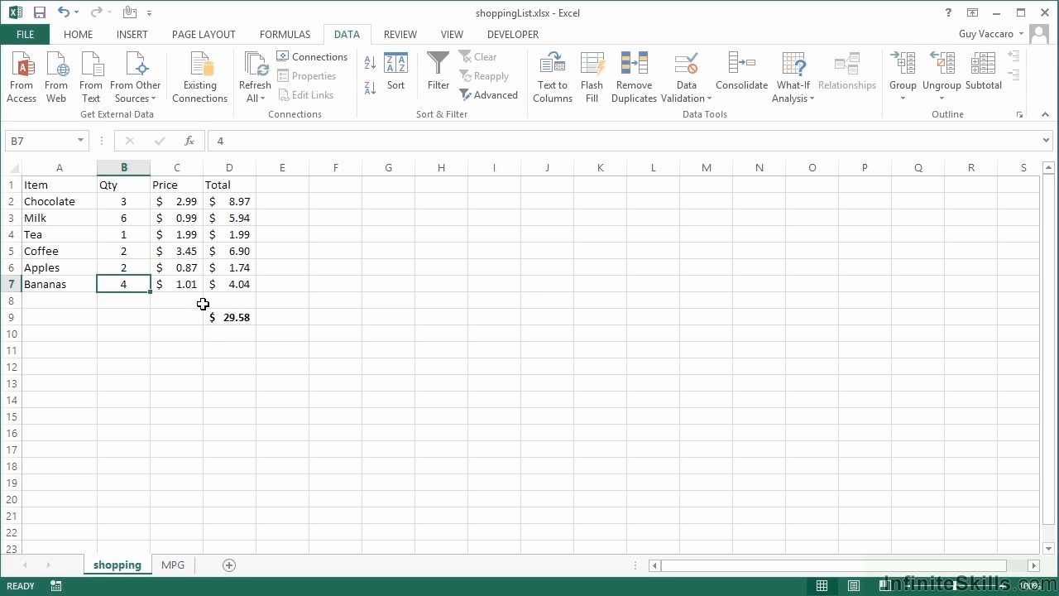
{"action": "mouse_move", "coordinate": [254, 342]}
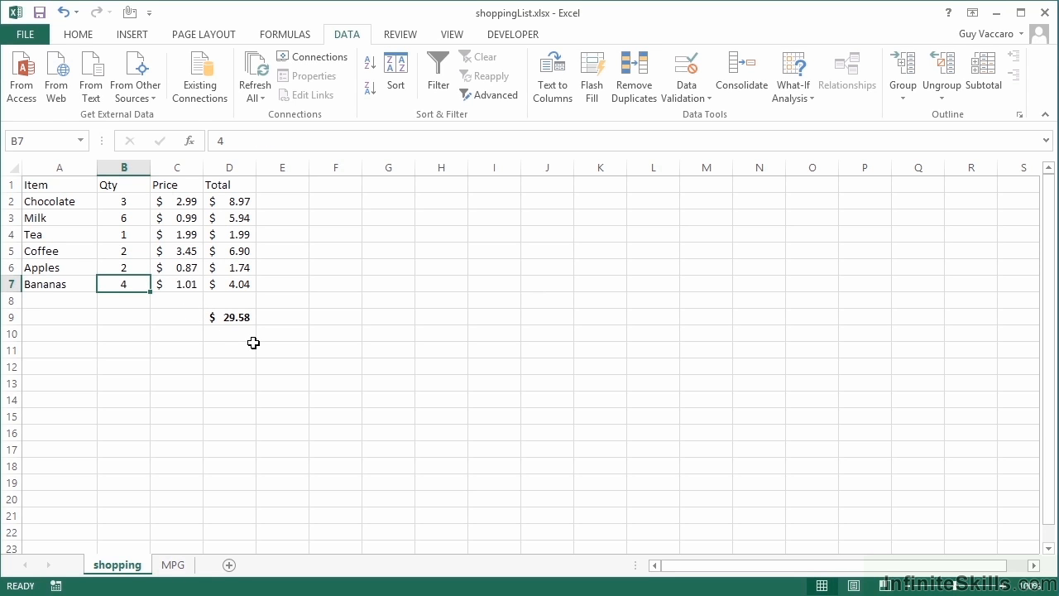
{"action": "mouse_move", "coordinate": [243, 316]}
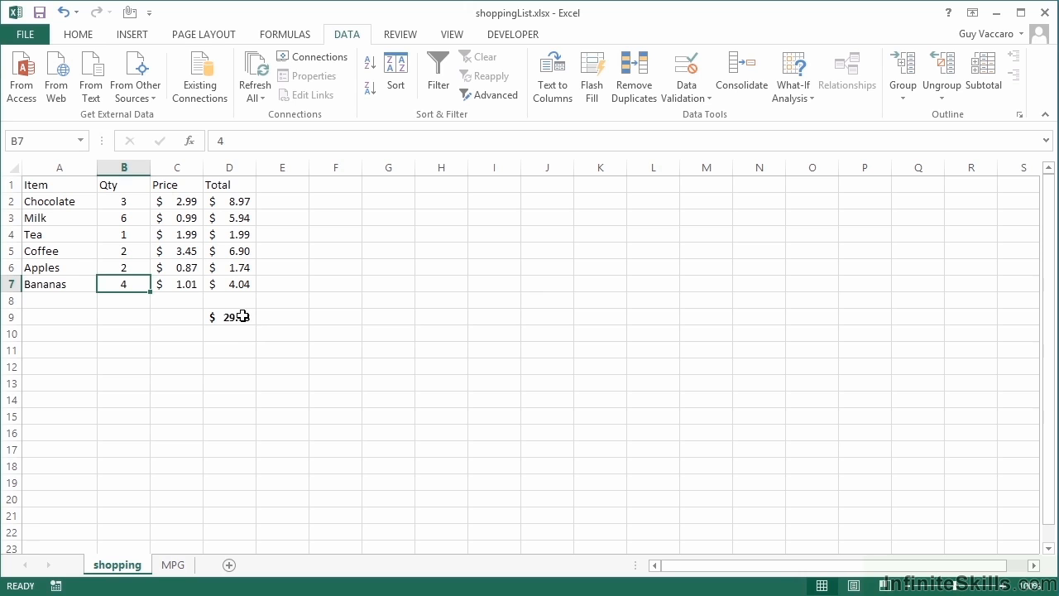
Step: Select the D9 total, now $29.58 with Apples at 2
{"action": "left_click", "coordinate": [229, 317]}
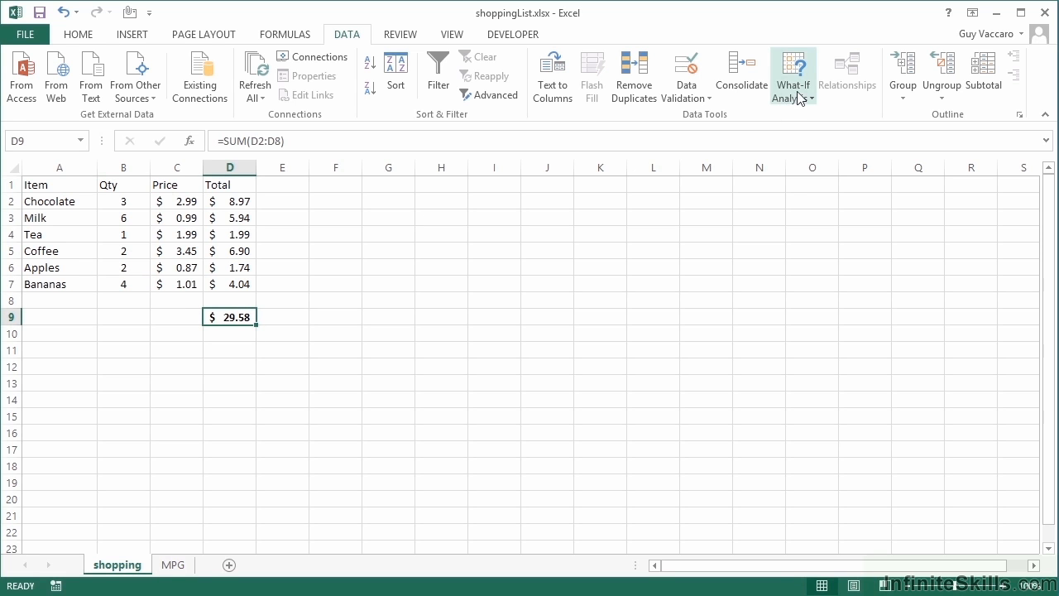
Step: Goal Seek D9 to 50 by changing Chocolate quantity B2, accepting about 9.83
{"action": "left_click", "coordinate": [792, 74]}
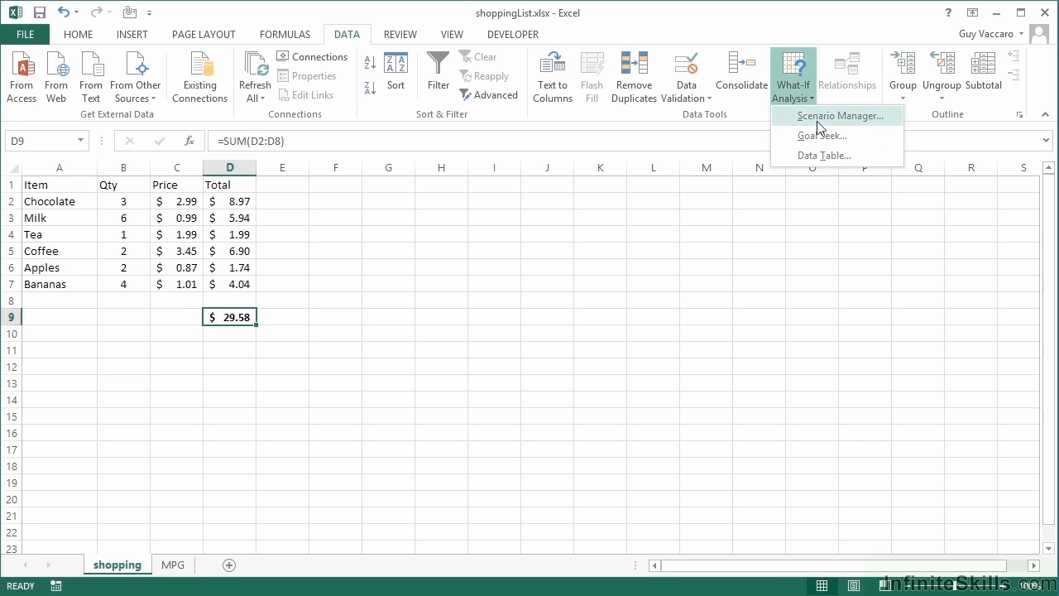
{"action": "left_click", "coordinate": [822, 135]}
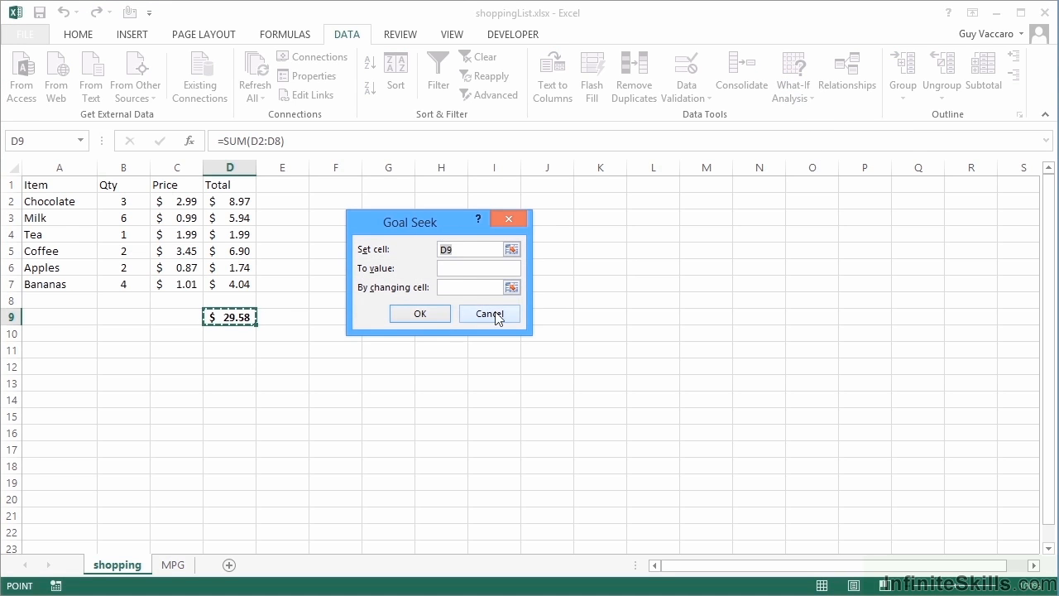
{"action": "left_click", "coordinate": [472, 267]}
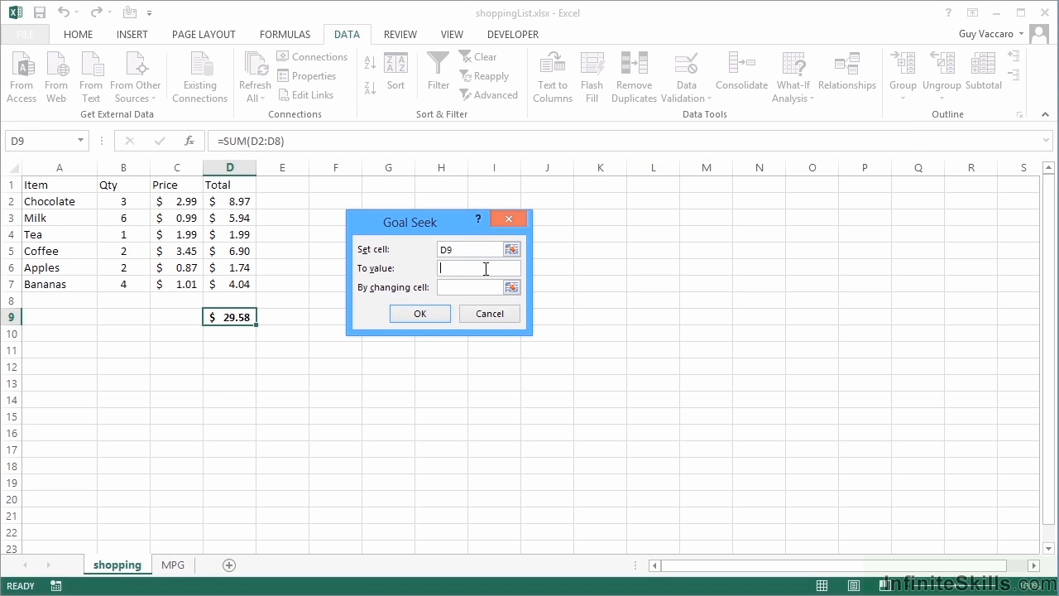
{"action": "type", "text": "50"}
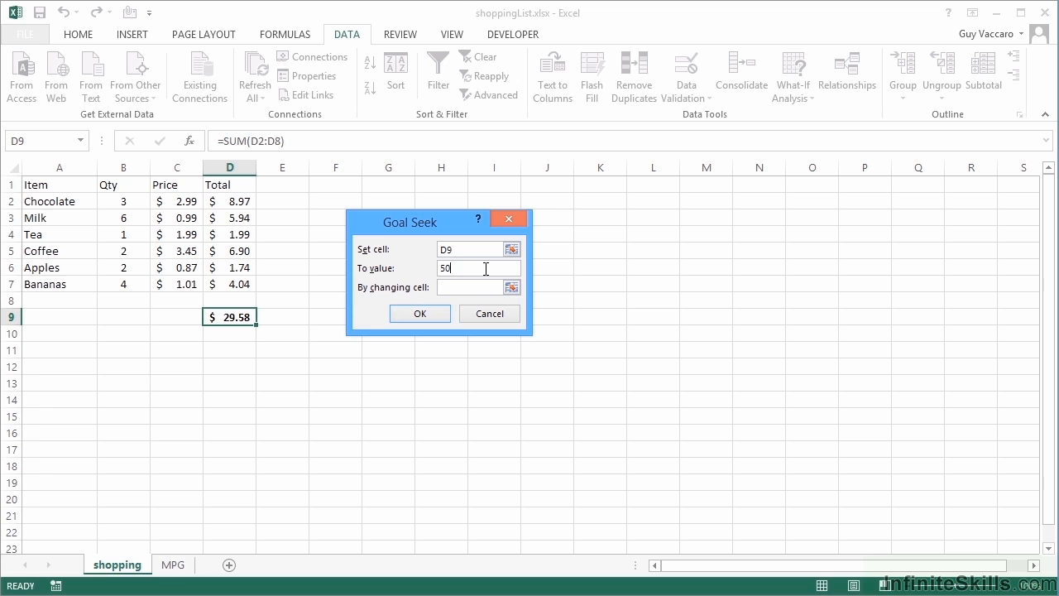
{"action": "left_click", "coordinate": [472, 287]}
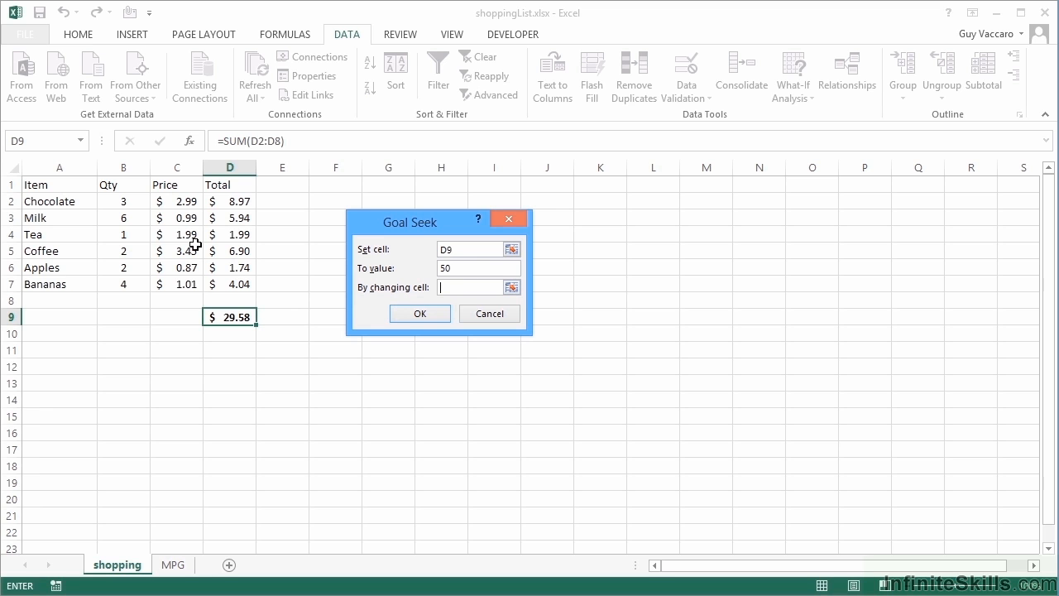
{"action": "left_click", "coordinate": [123, 201]}
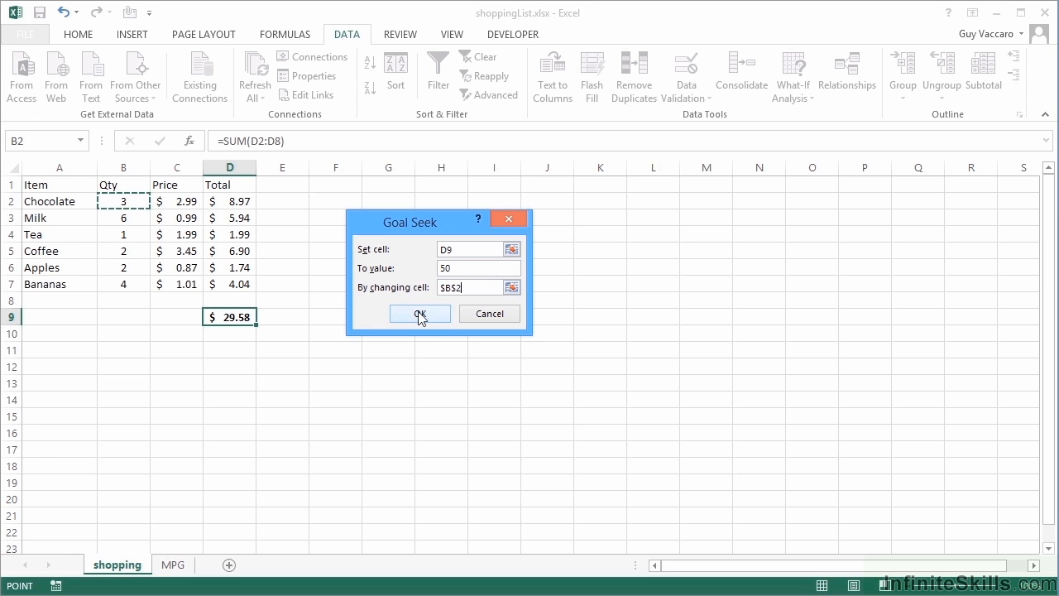
{"action": "left_click", "coordinate": [419, 314]}
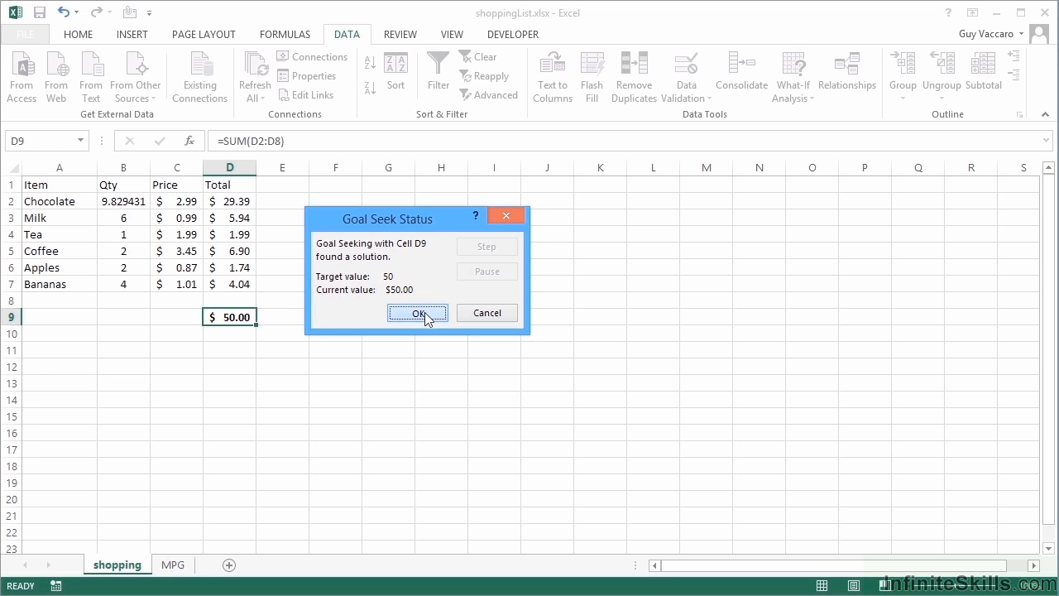
{"action": "left_click", "coordinate": [417, 313]}
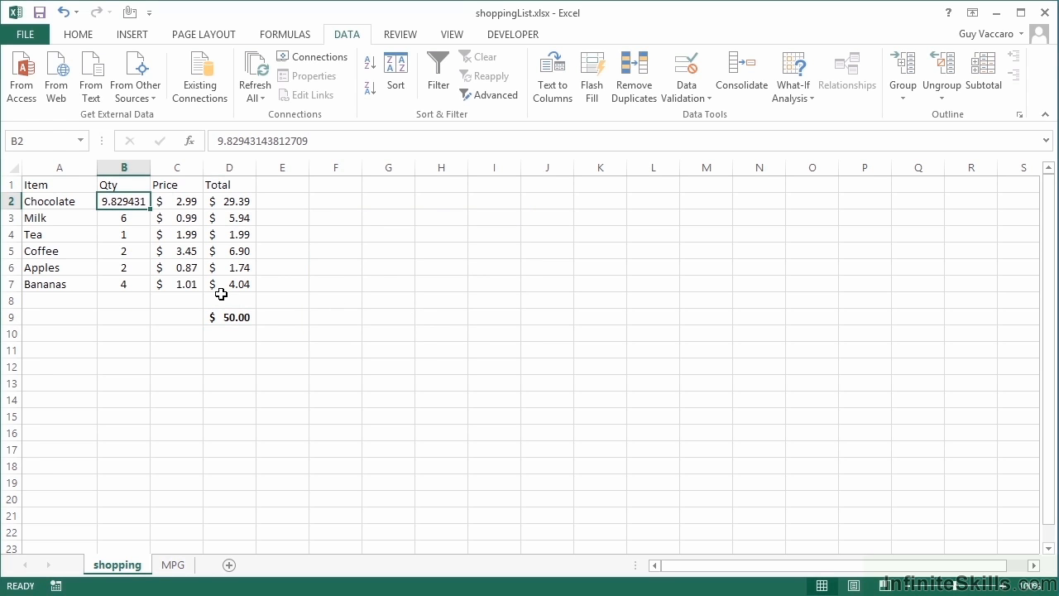
Step: Round the Chocolate quantity to 9 and reselect the $47.52 total in D9
{"action": "type", "text": "9"}
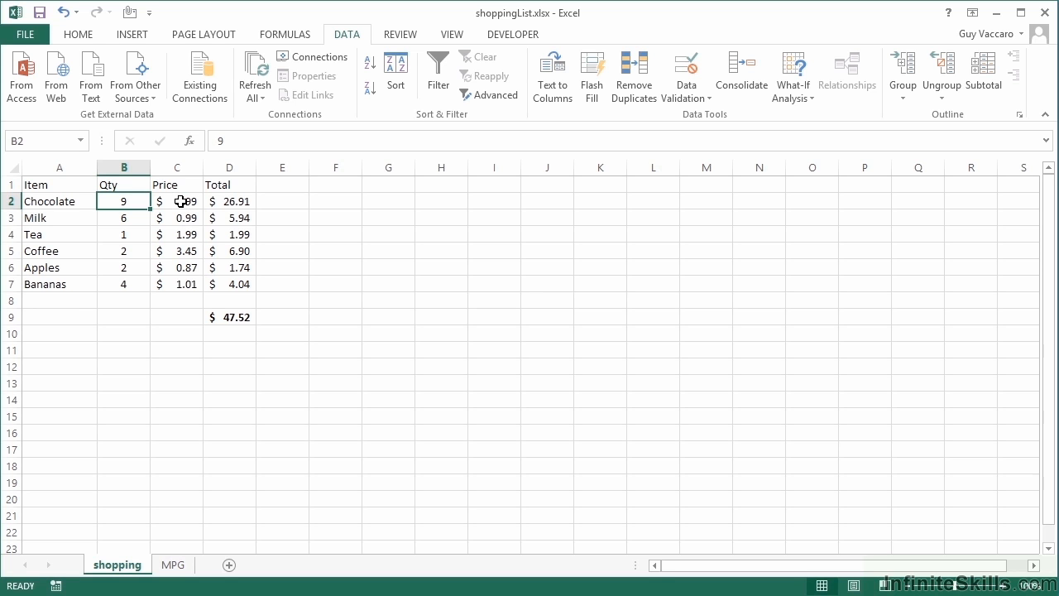
{"action": "left_click", "coordinate": [229, 316]}
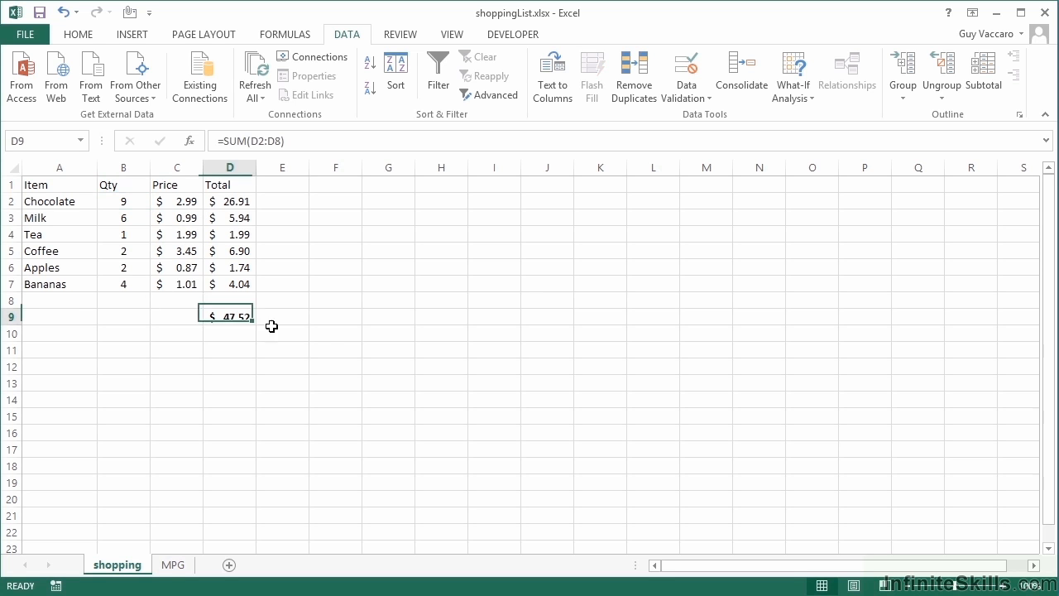
{"action": "left_click", "coordinate": [793, 74]}
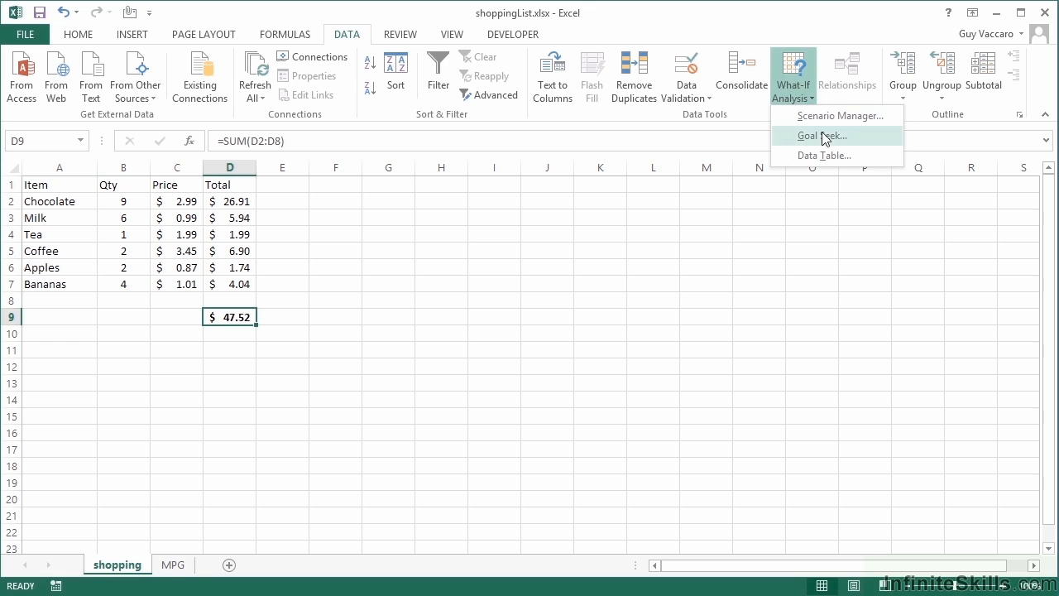
Step: Goal Seek D9 to 50 by changing Apples in B6, accepting about 4.85
{"action": "left_click", "coordinate": [822, 135]}
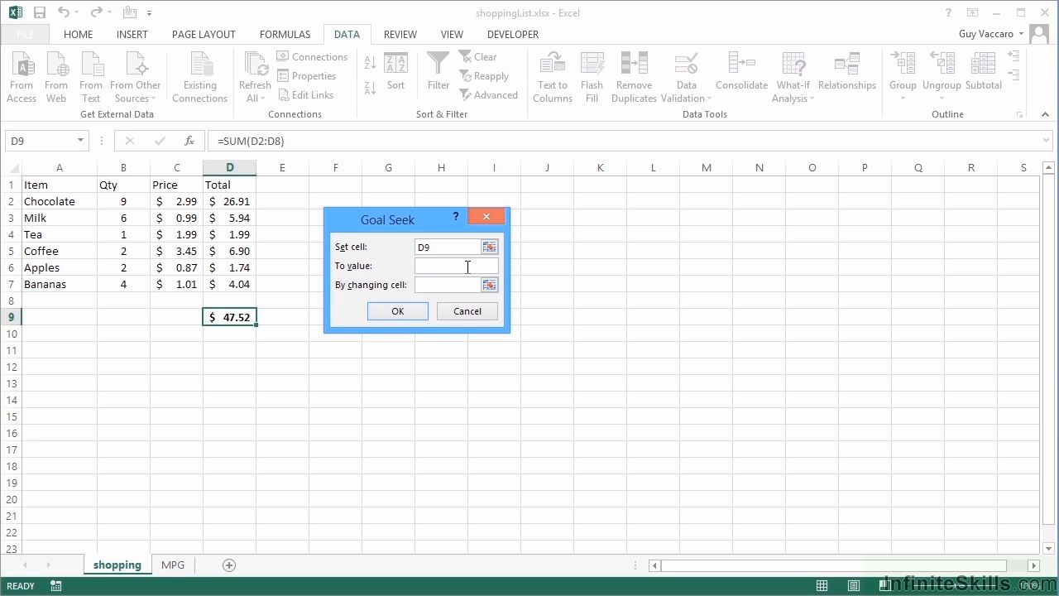
{"action": "type", "text": "50"}
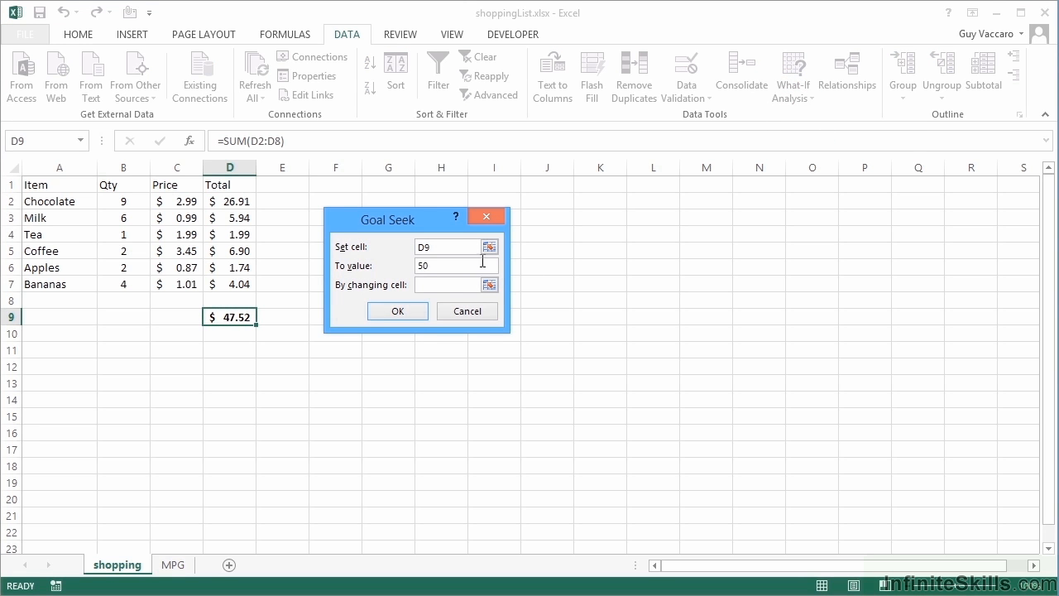
{"action": "left_click", "coordinate": [124, 268]}
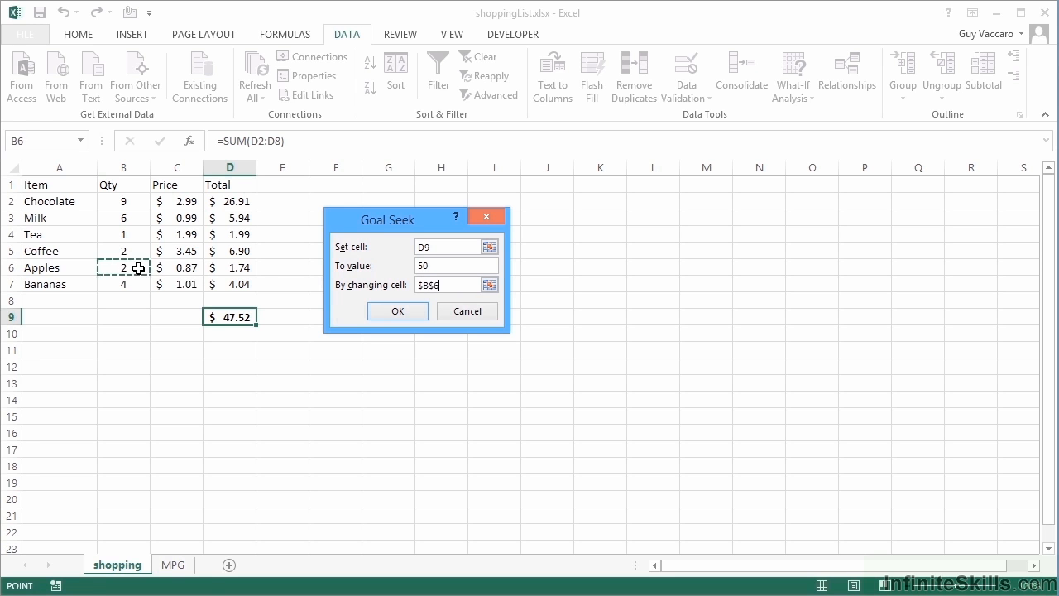
{"action": "mouse_move", "coordinate": [429, 338]}
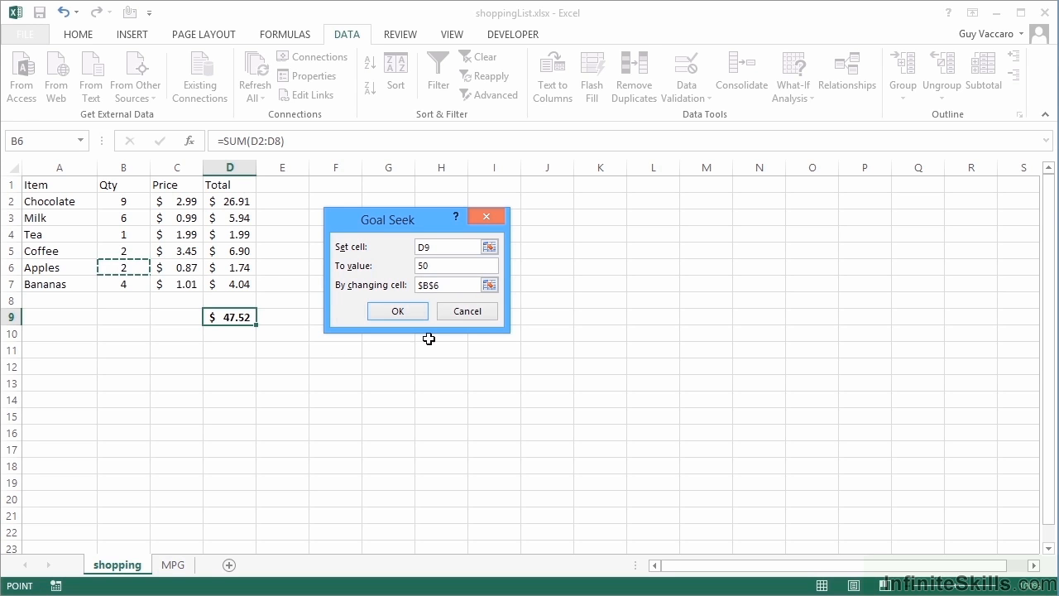
{"action": "left_click", "coordinate": [398, 310]}
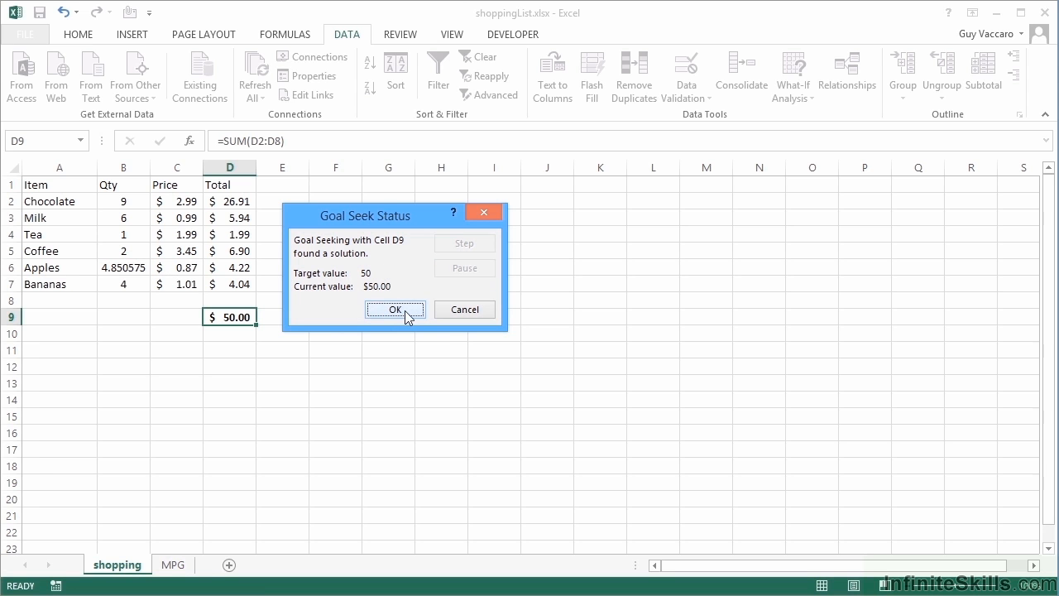
{"action": "left_click", "coordinate": [394, 310]}
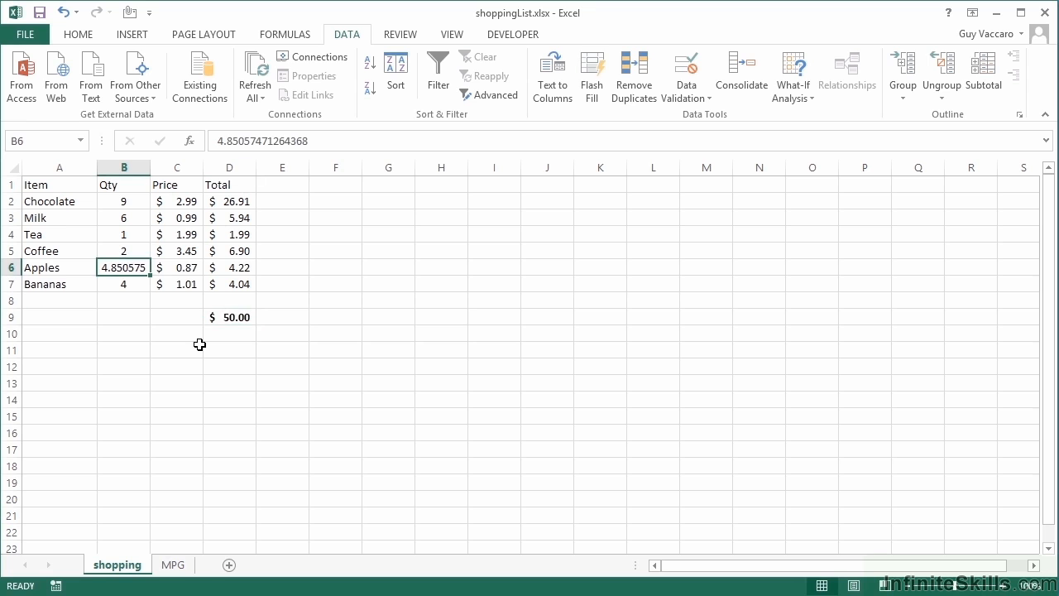
Step: Commit Apples rounded to 4 for a $49.26 total, then view the MPG sheet
{"action": "type", "text": "4"}
{"action": "key", "text": "Return"}
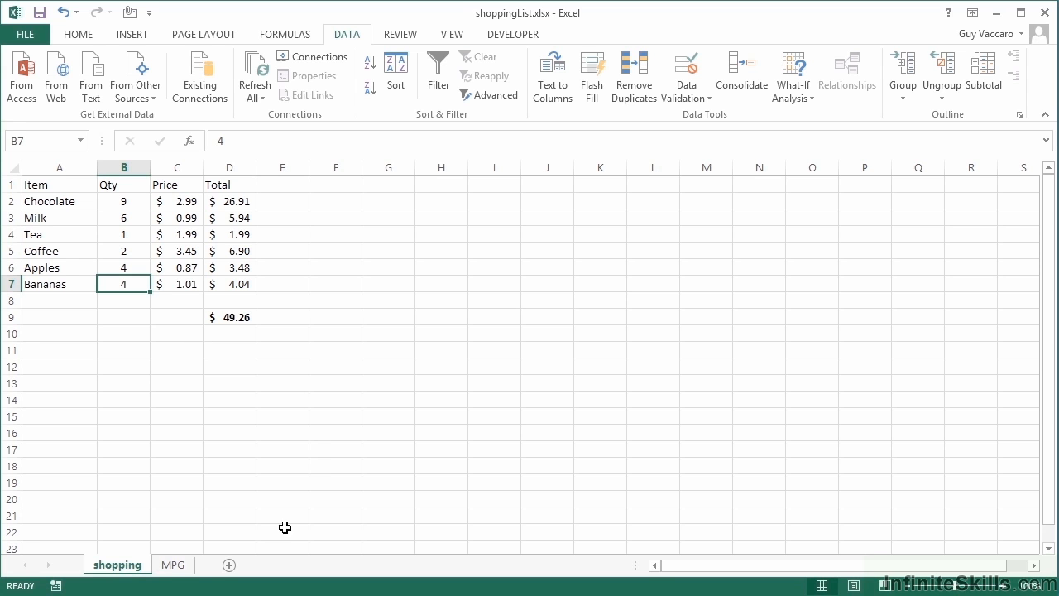
{"action": "left_click", "coordinate": [173, 564]}
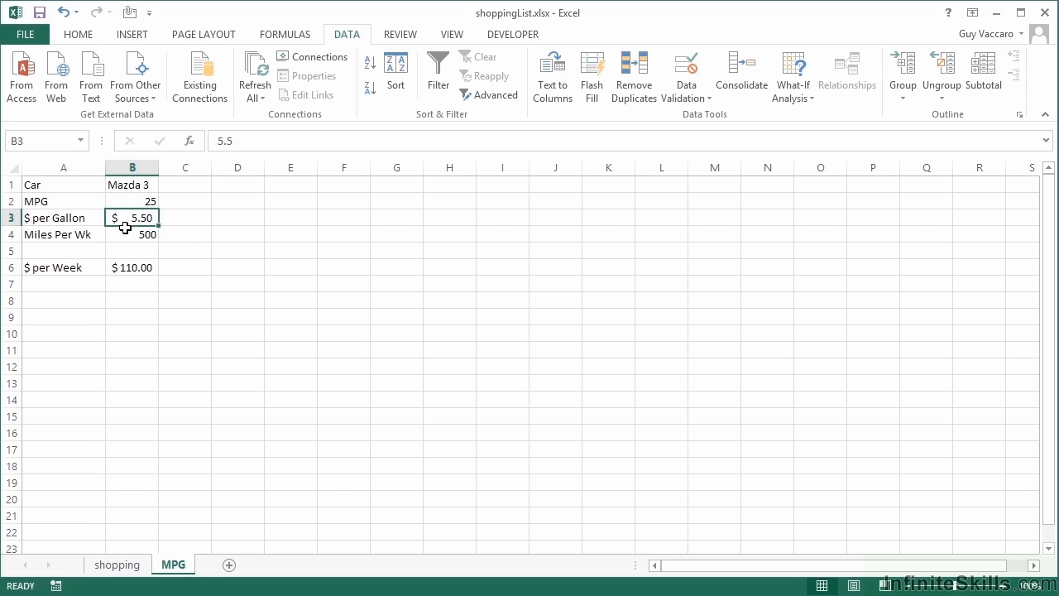
Step: Goal Seek weekly cost B6 to 100 by changing $ per Gallon B3, finding $5.00
{"action": "left_click", "coordinate": [131, 235]}
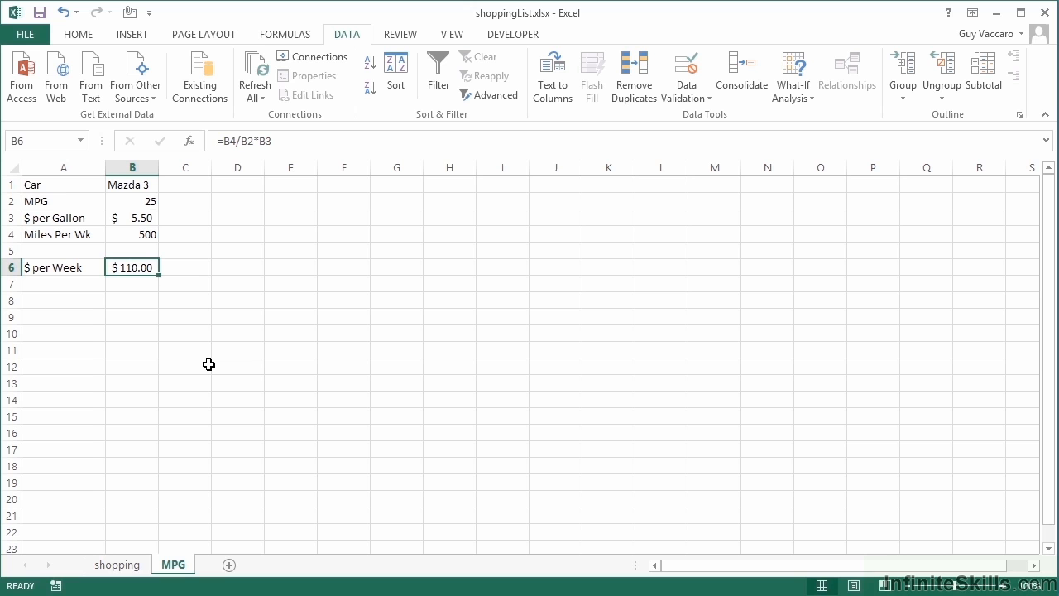
{"action": "mouse_move", "coordinate": [792, 76]}
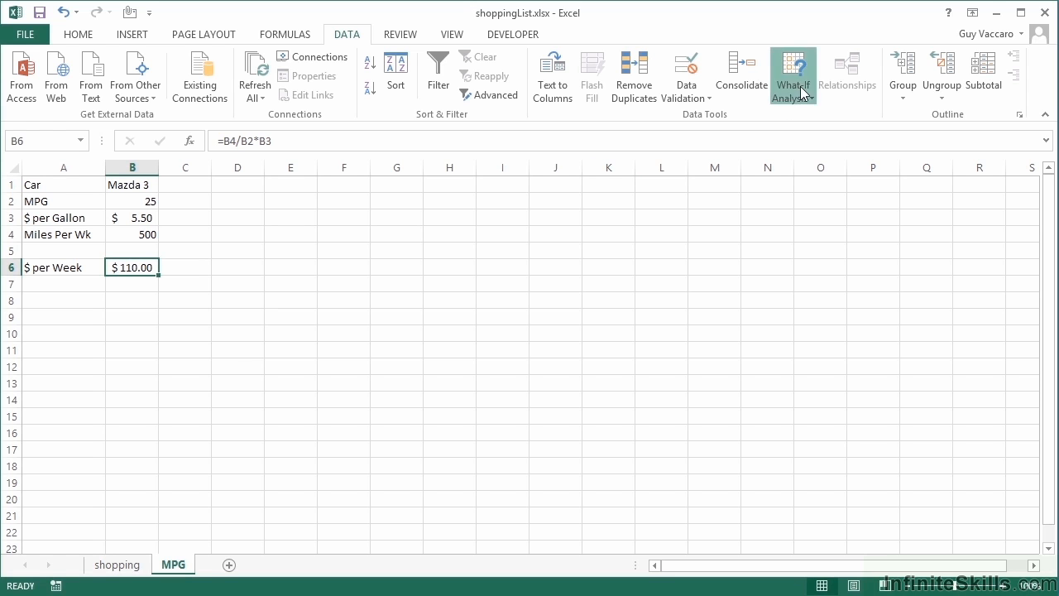
{"action": "left_click", "coordinate": [792, 75]}
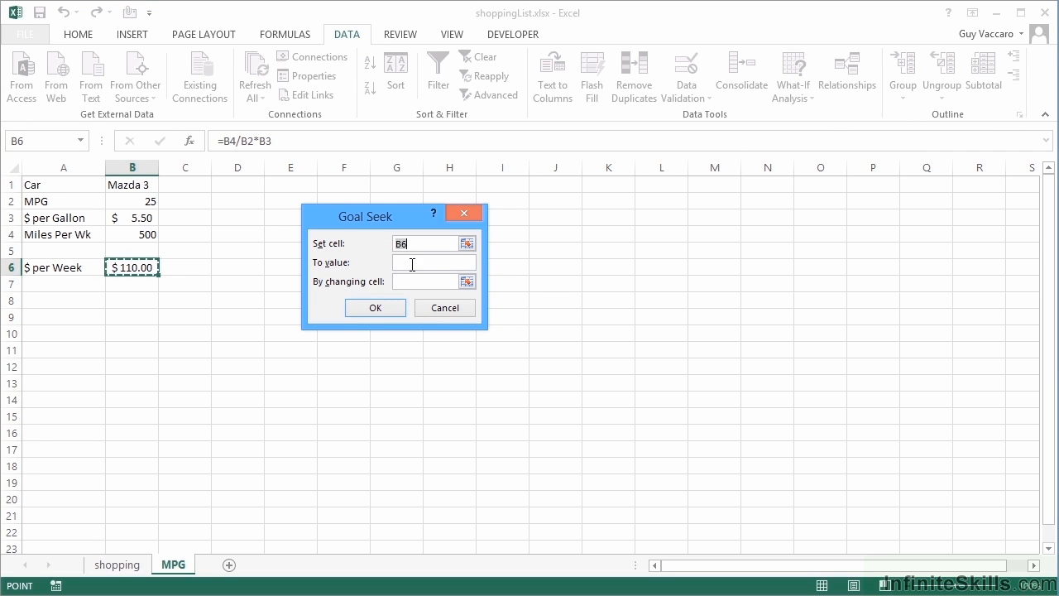
{"action": "type", "text": "100"}
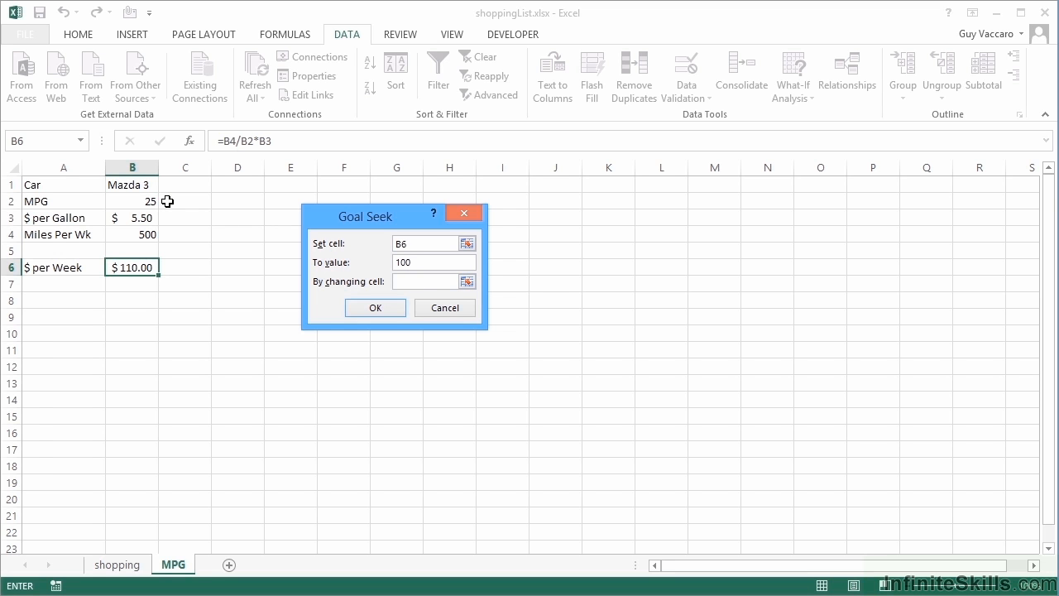
{"action": "mouse_move", "coordinate": [142, 218]}
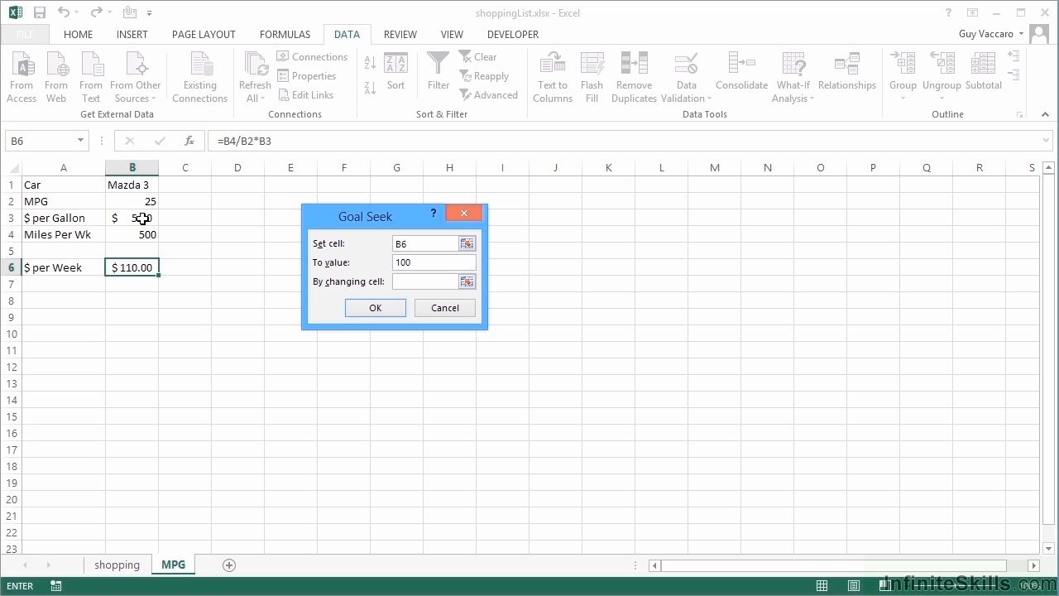
{"action": "left_click", "coordinate": [132, 218]}
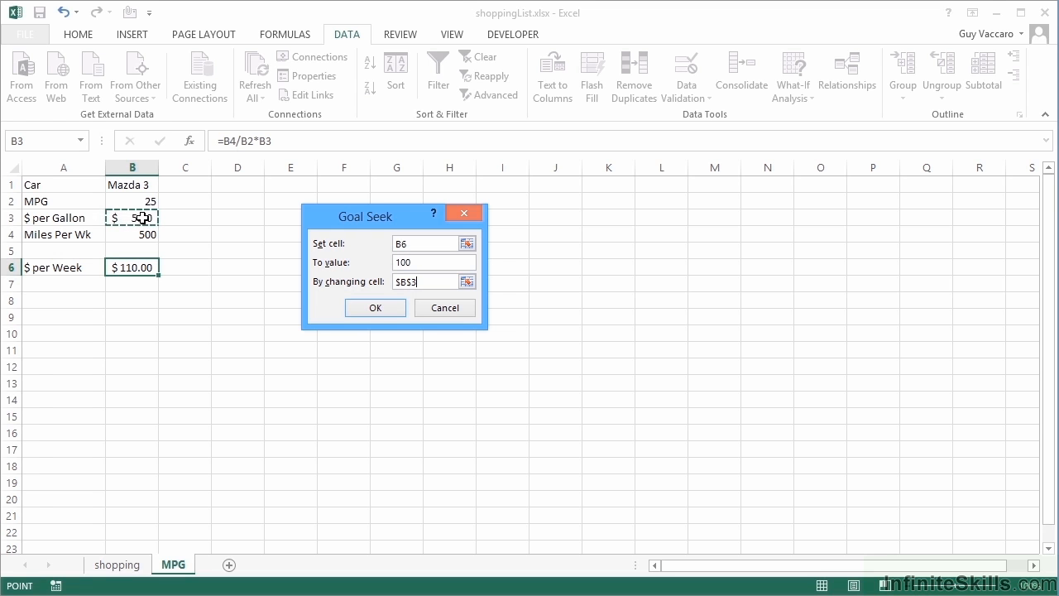
{"action": "left_click", "coordinate": [375, 307]}
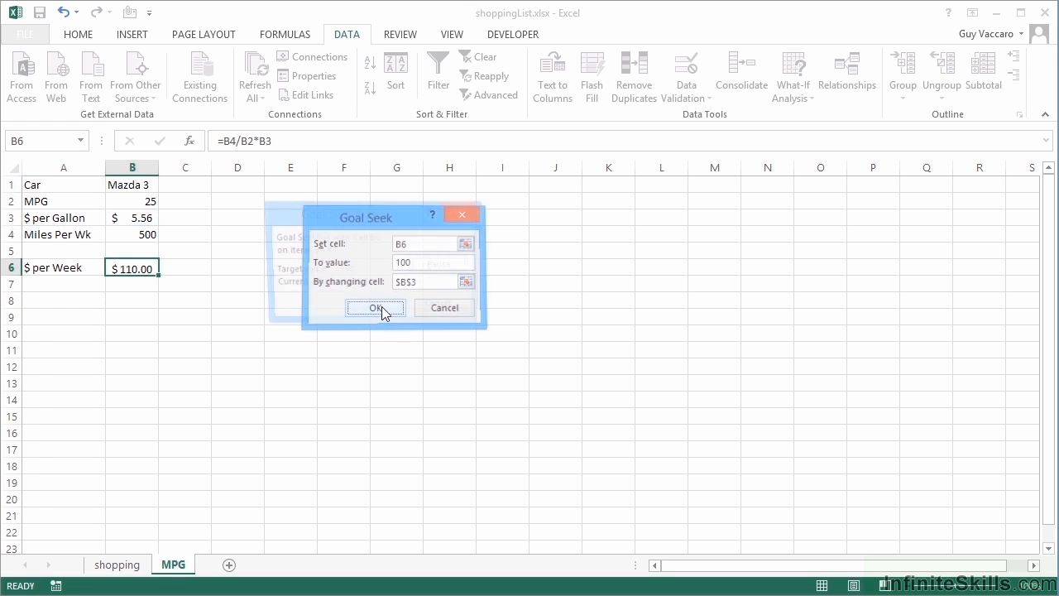
{"action": "left_click", "coordinate": [375, 307]}
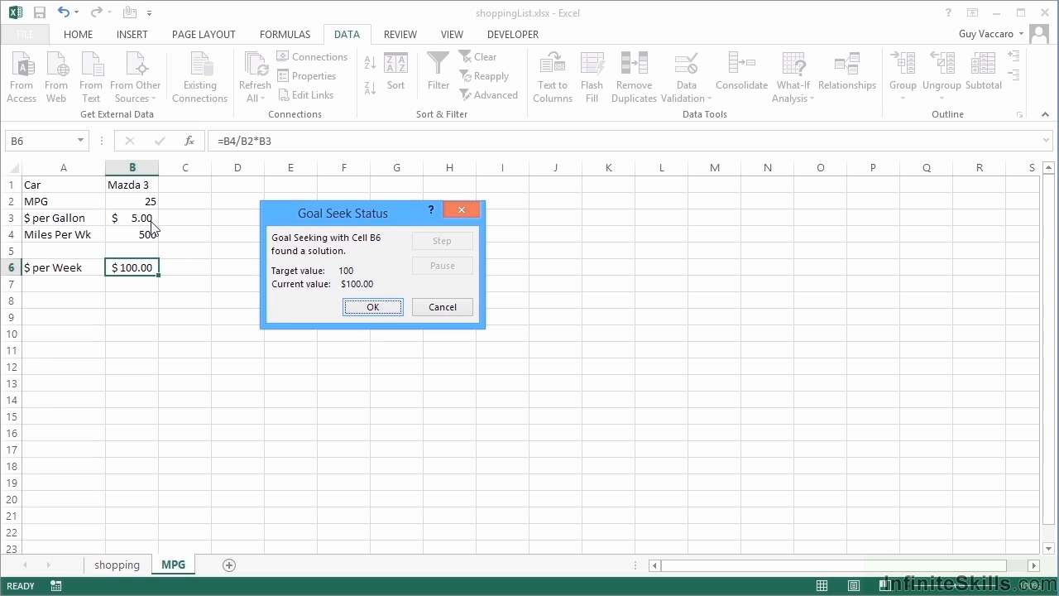
{"action": "mouse_move", "coordinate": [330, 311]}
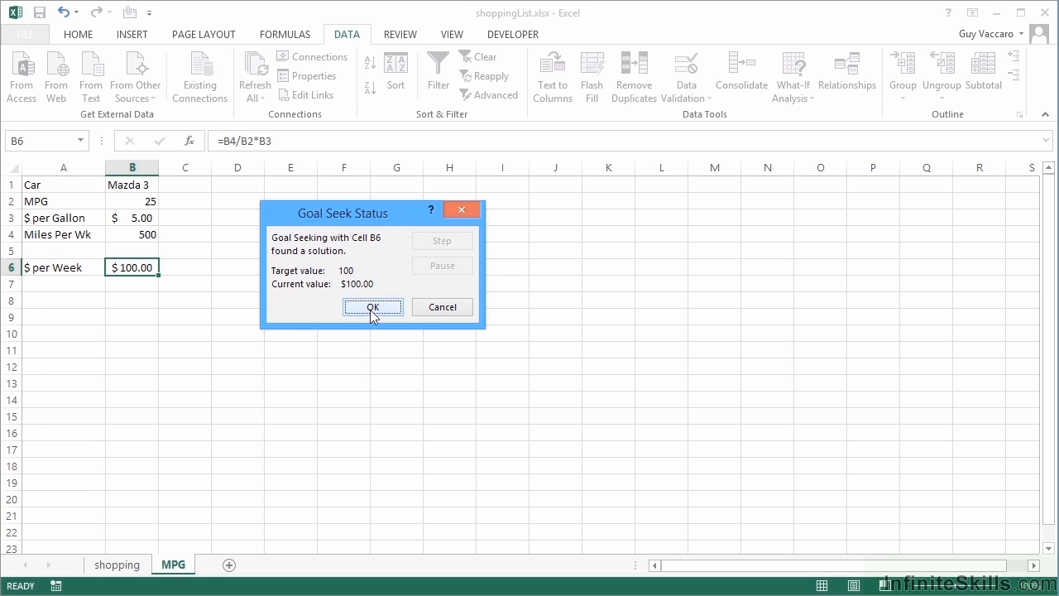
Step: Discard the solved gas price, restoring $5.50 per gallon, and restart Goal Seek on weekly cost
{"action": "left_click", "coordinate": [373, 307]}
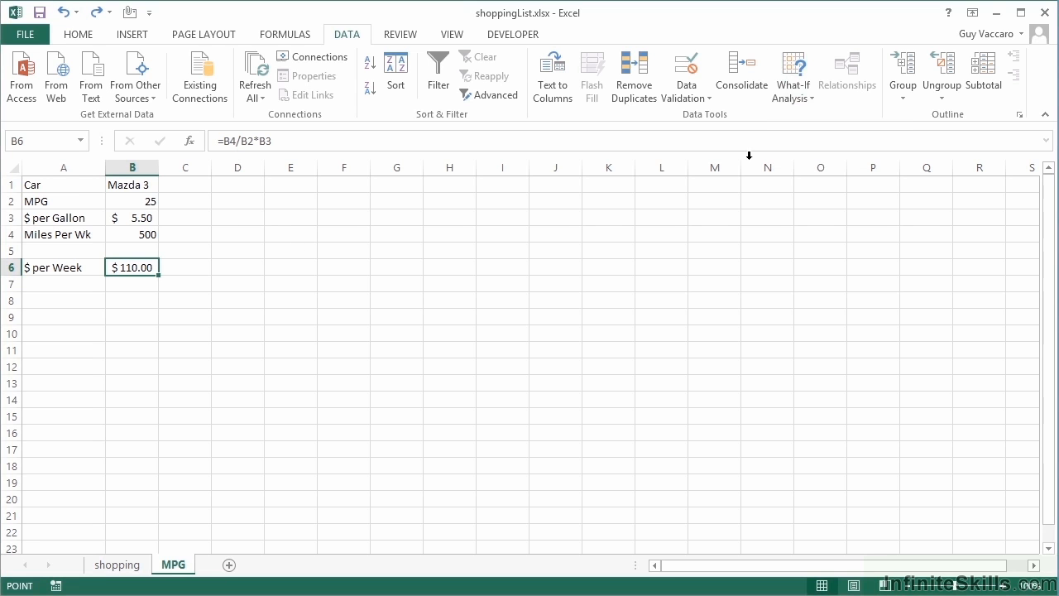
{"action": "left_click", "coordinate": [792, 79]}
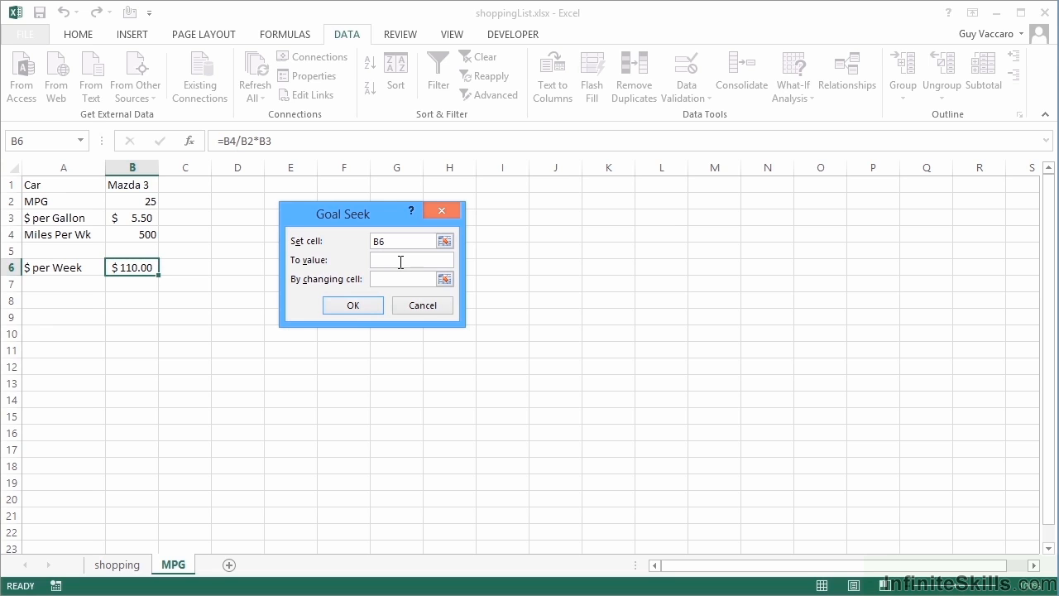
Step: Goal Seek weekly cost B6 to $100 by changing miles per week (B4), about 454.55
{"action": "type", "text": "100"}
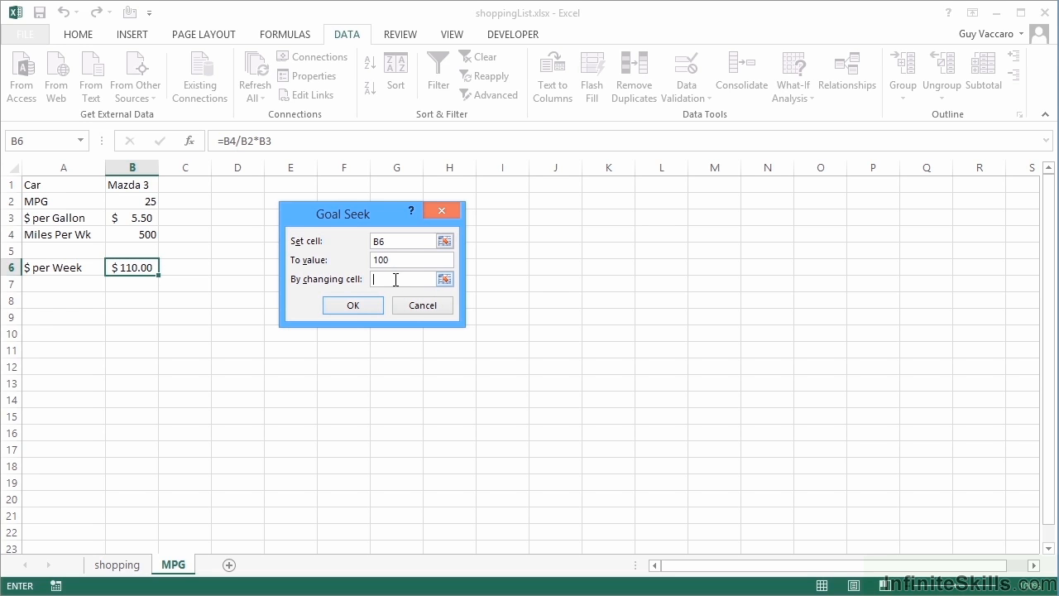
{"action": "left_click", "coordinate": [131, 234]}
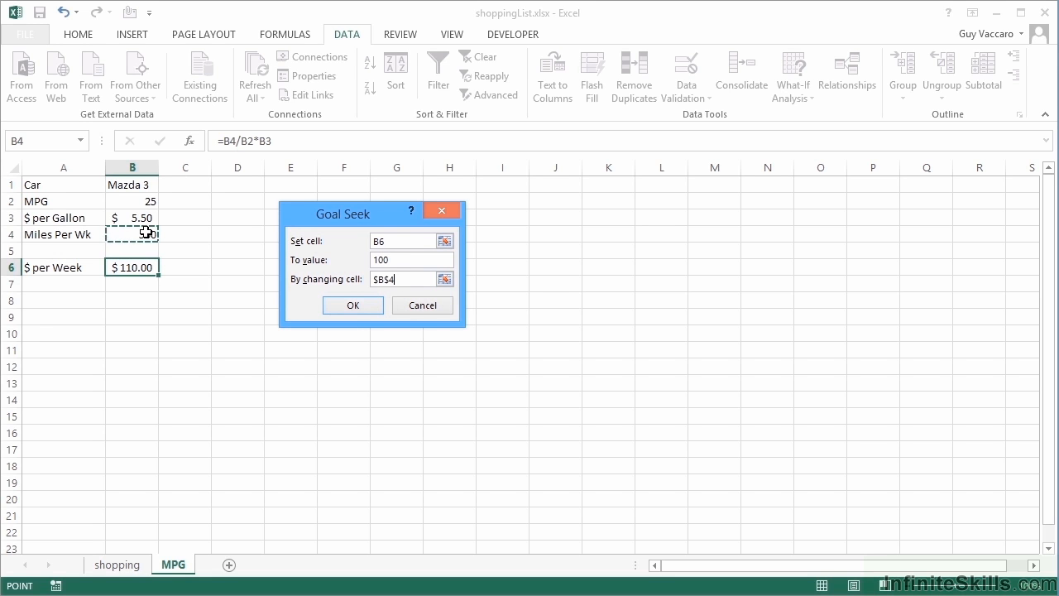
{"action": "left_click", "coordinate": [353, 306]}
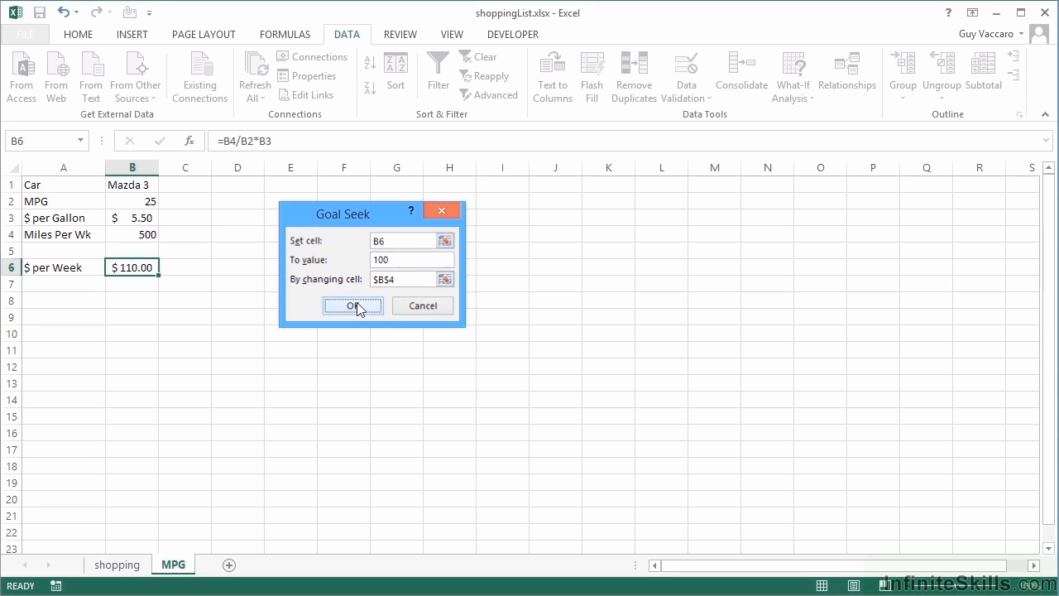
{"action": "left_click", "coordinate": [352, 306]}
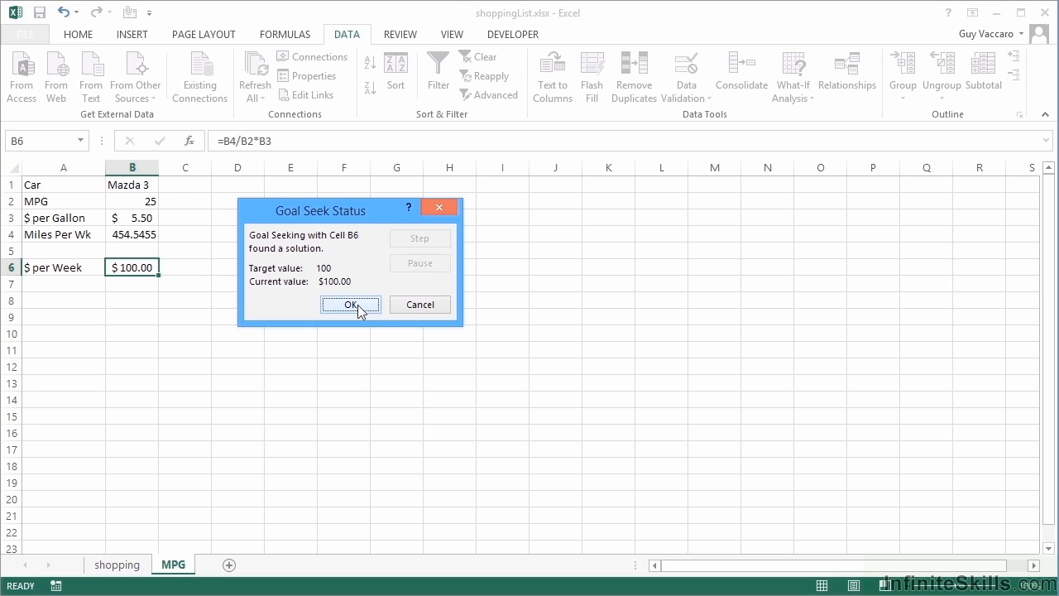
{"action": "left_click", "coordinate": [350, 305]}
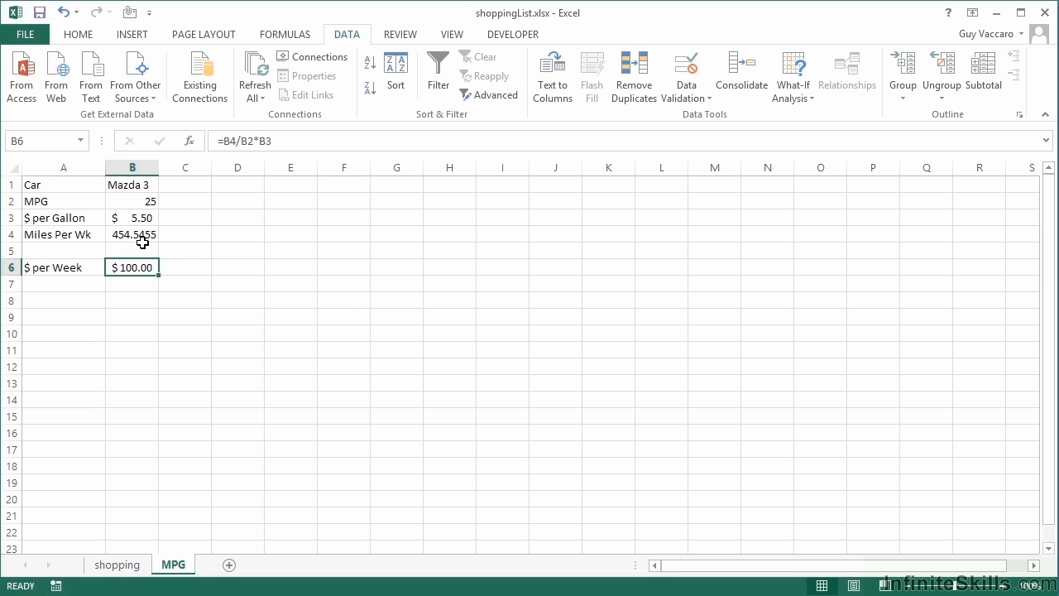
{"action": "mouse_move", "coordinate": [182, 251]}
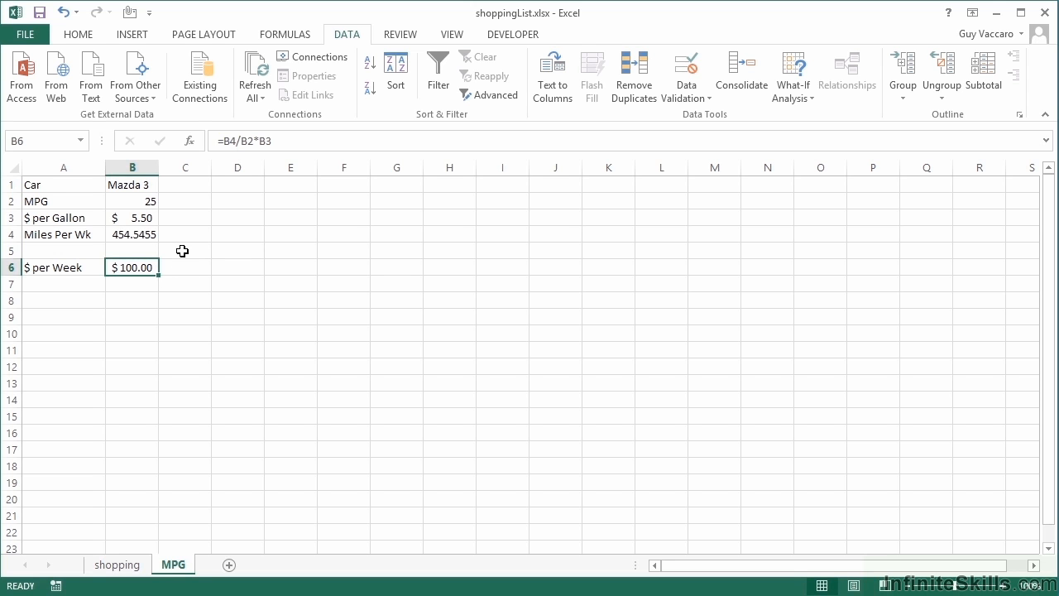